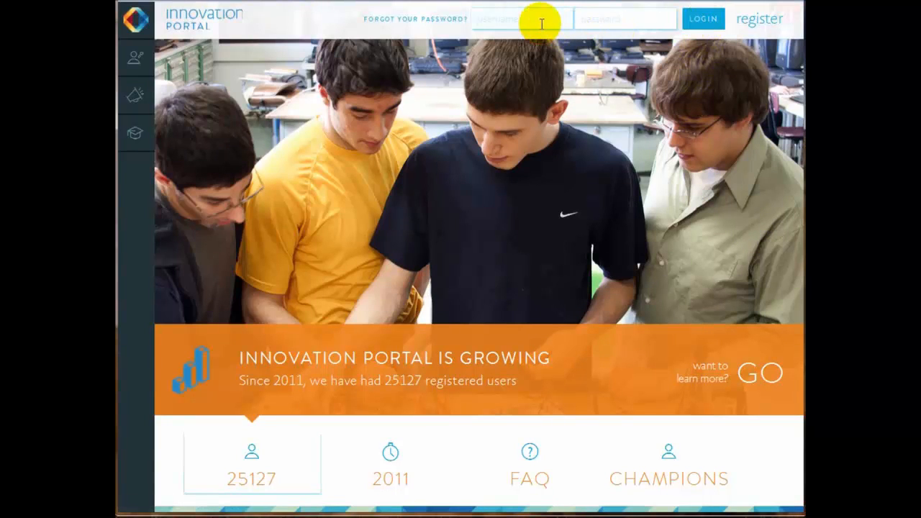
Step: Sign in to the portal and open the 'New Portfolio test' portfolio
{"action": "type", "text": "mark.schroll"}
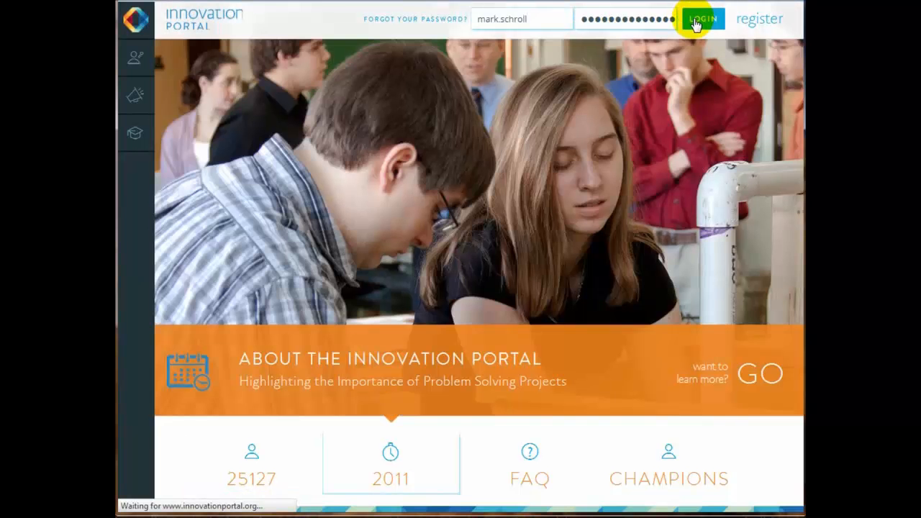
{"action": "left_click", "coordinate": [702, 19]}
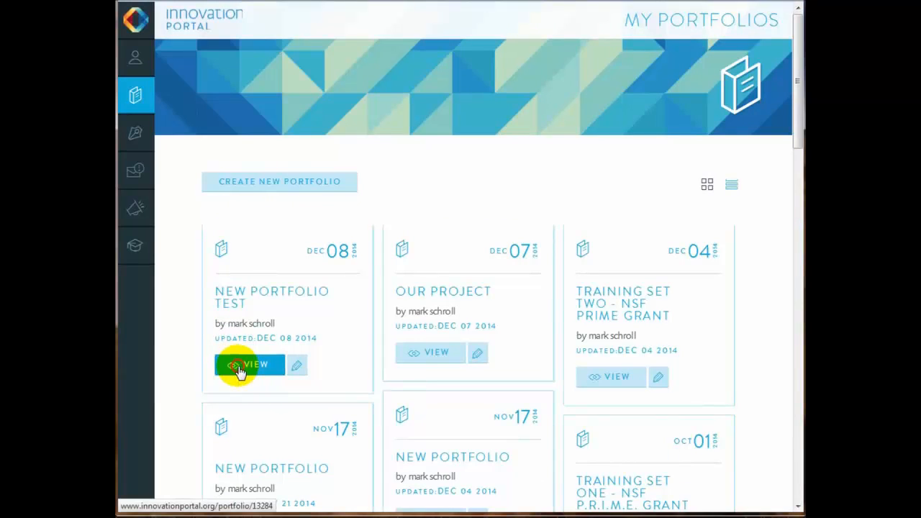
{"action": "left_click", "coordinate": [249, 364]}
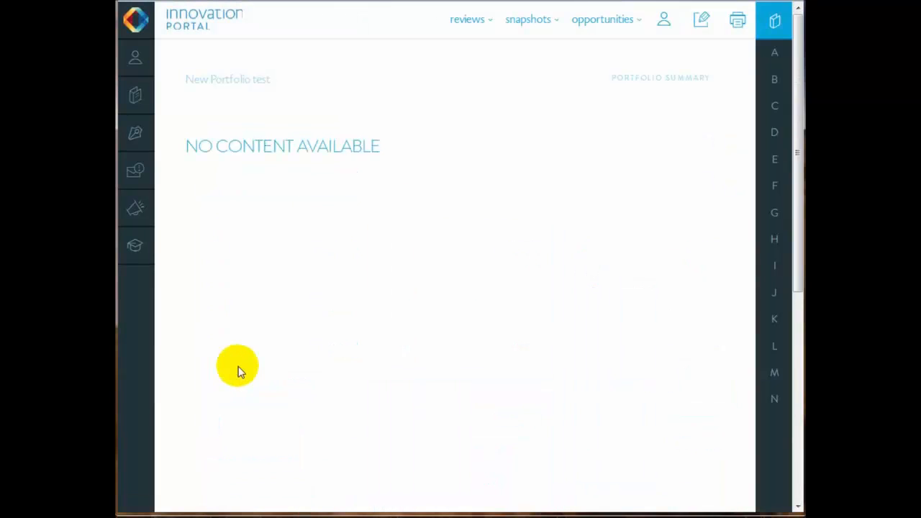
{"action": "mouse_move", "coordinate": [656, 136]}
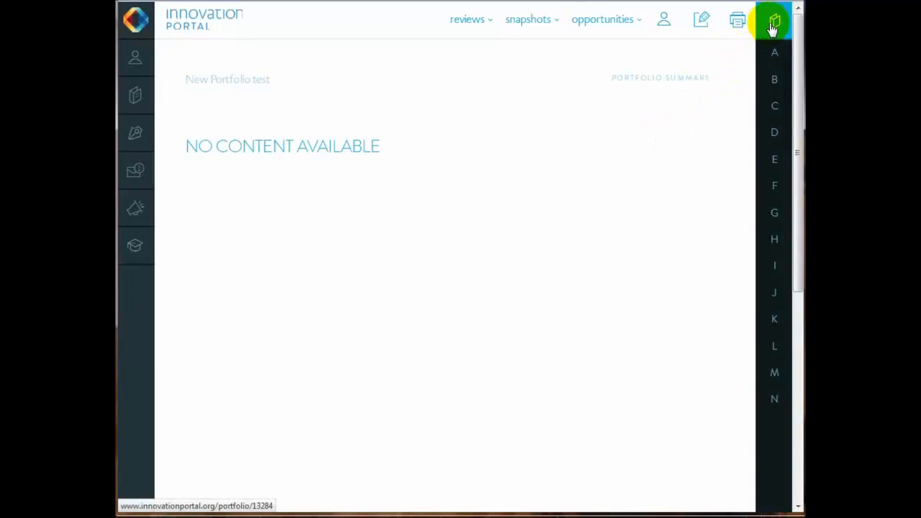
{"action": "left_click", "coordinate": [774, 52]}
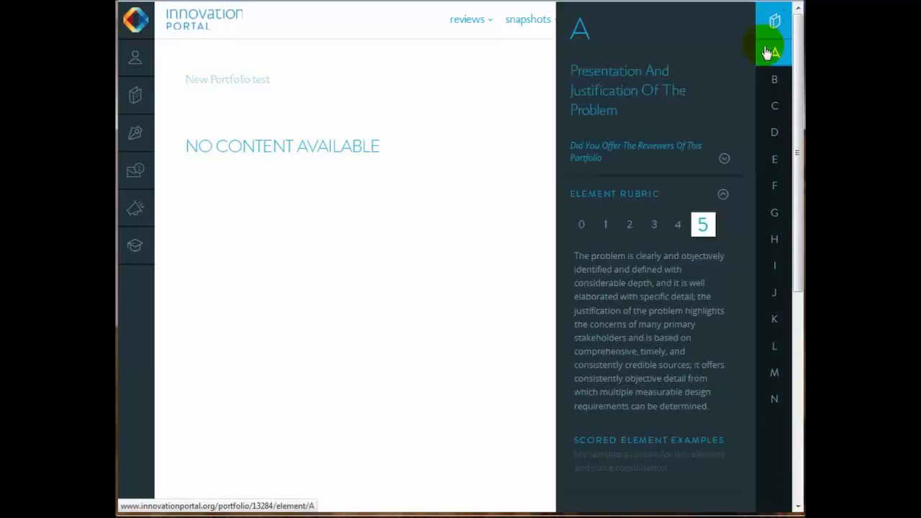
{"action": "left_click", "coordinate": [773, 79]}
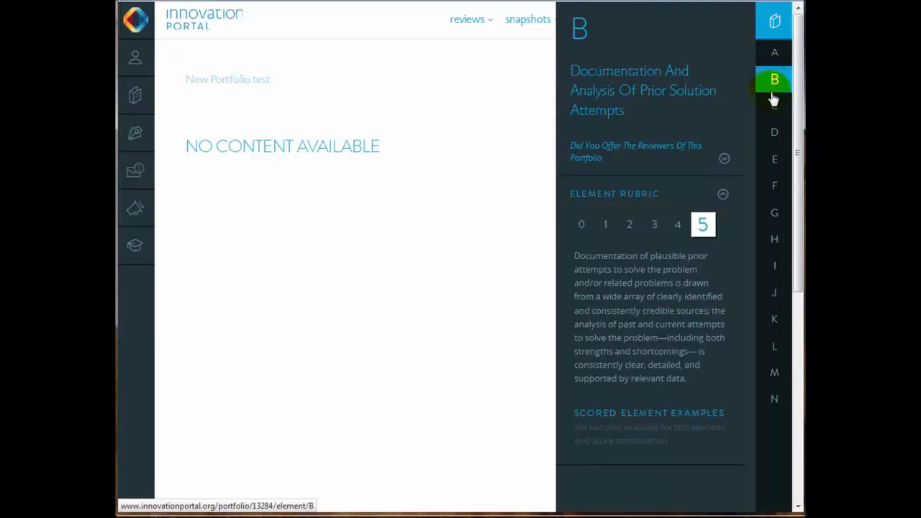
{"action": "left_click", "coordinate": [774, 132]}
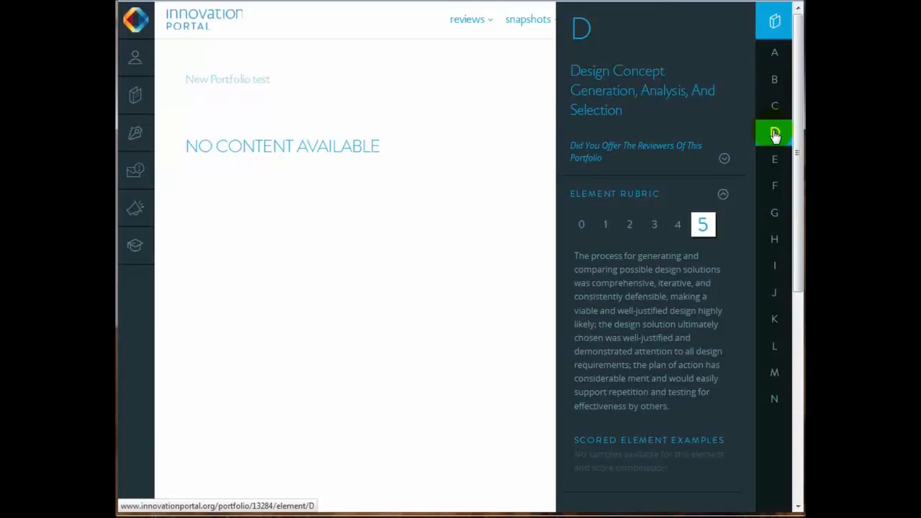
{"action": "mouse_move", "coordinate": [745, 112]}
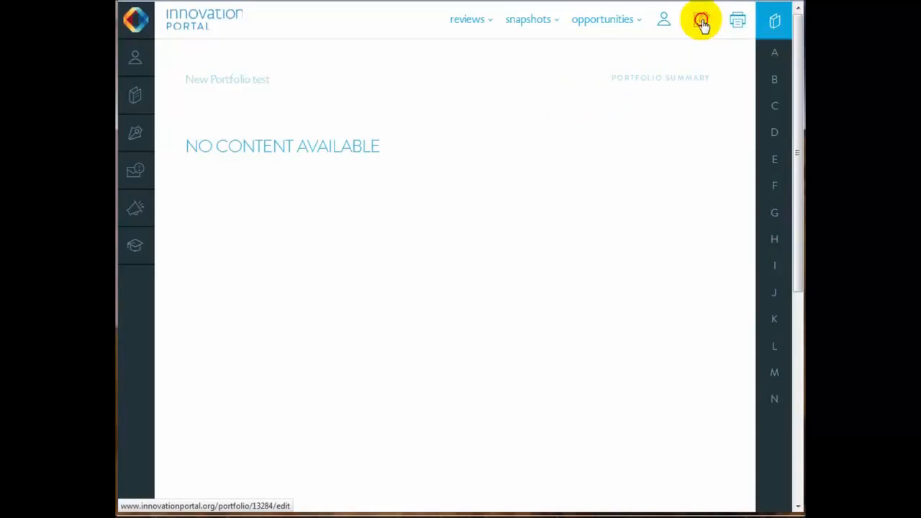
Step: Edit the page and type a paragraph about adding text directly or pasting from other sources
{"action": "left_click", "coordinate": [701, 20]}
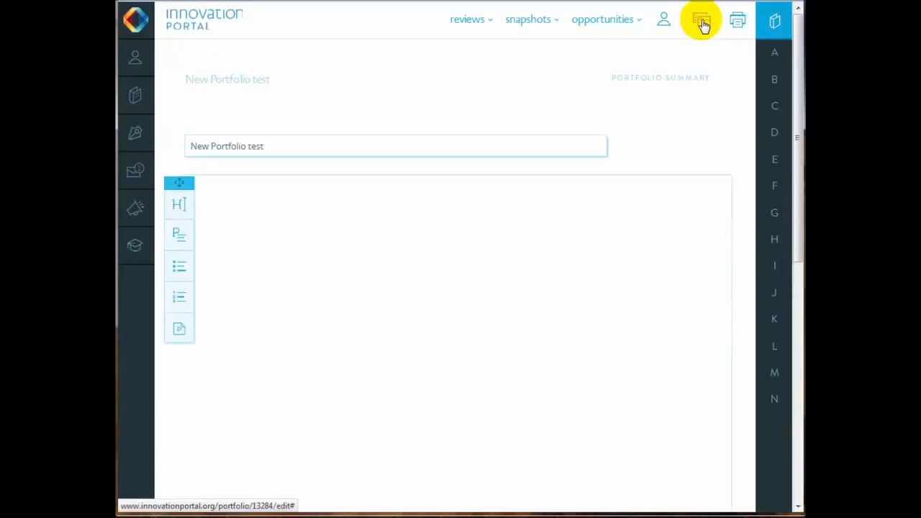
{"action": "mouse_move", "coordinate": [572, 230]}
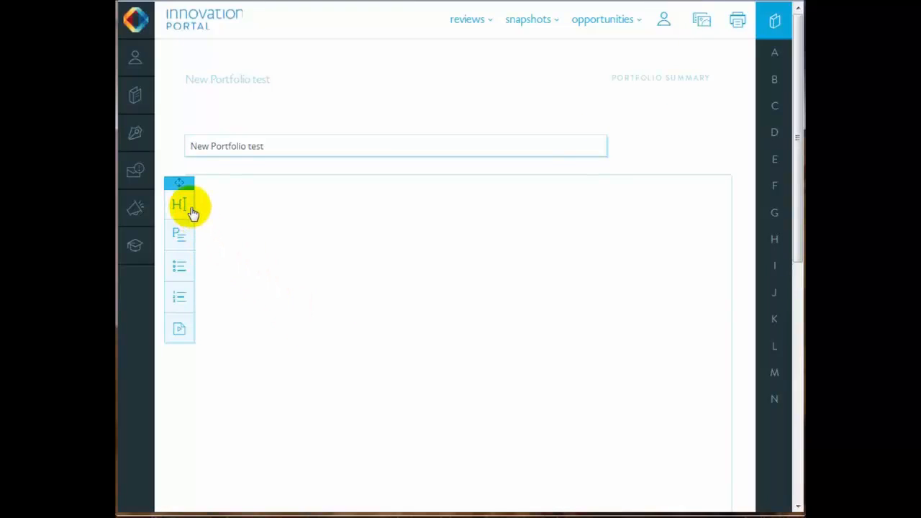
{"action": "mouse_move", "coordinate": [183, 231]}
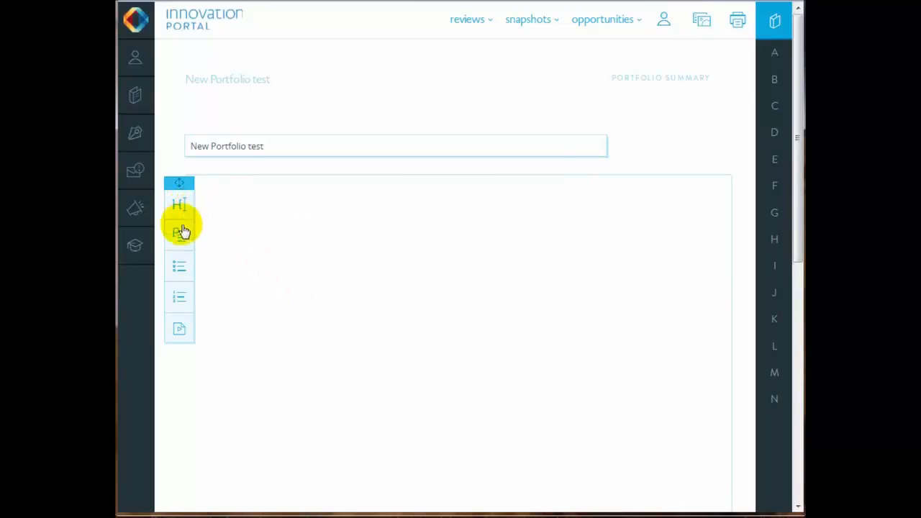
{"action": "mouse_move", "coordinate": [179, 236]}
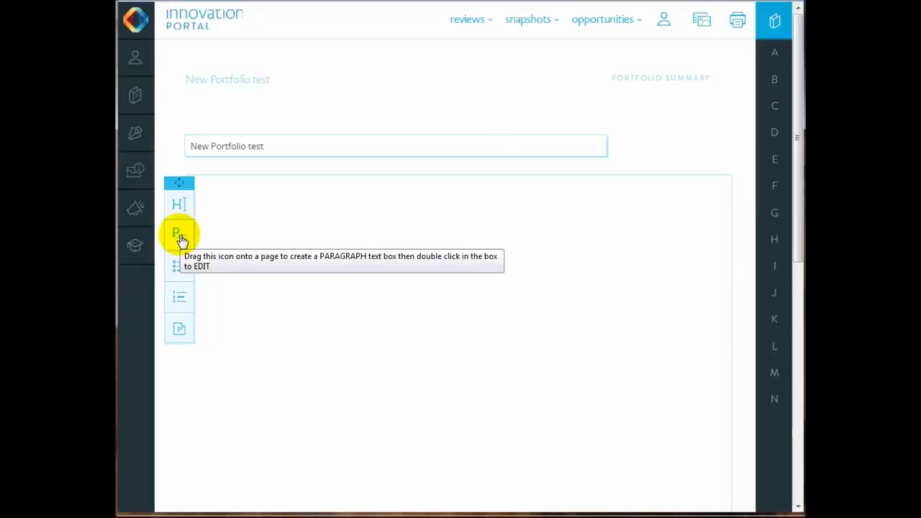
{"action": "mouse_move", "coordinate": [179, 265]}
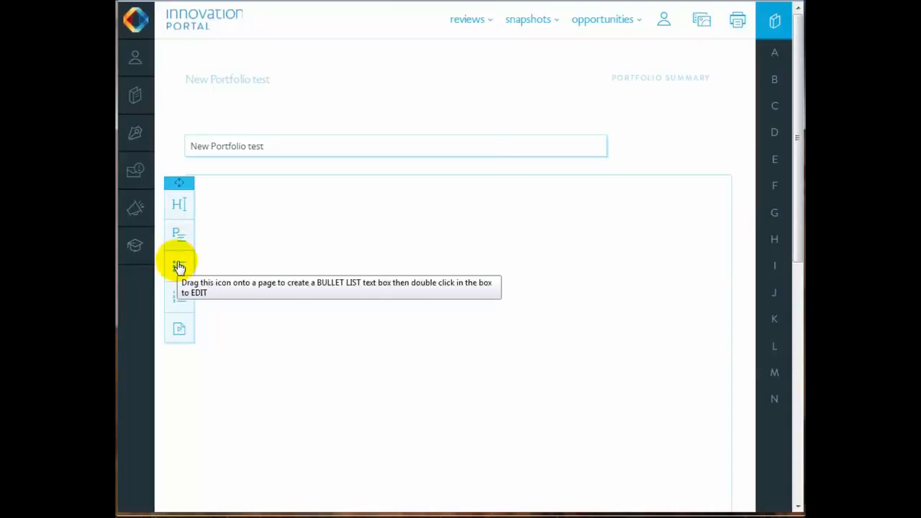
{"action": "mouse_move", "coordinate": [179, 328]}
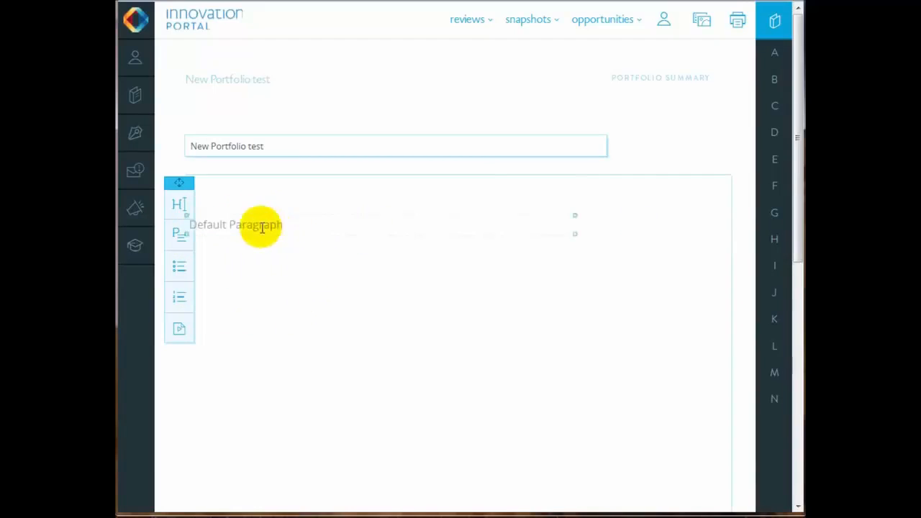
{"action": "left_click", "coordinate": [237, 224]}
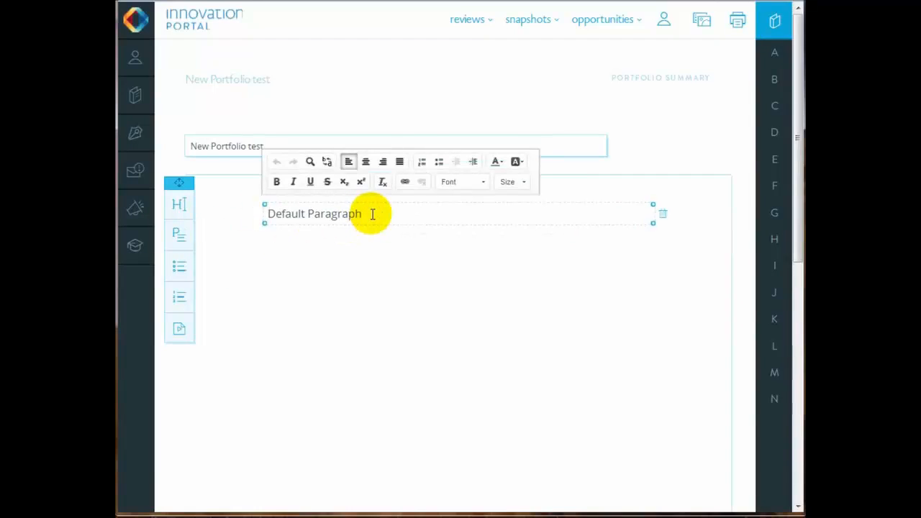
{"action": "double_click", "coordinate": [314, 214]}
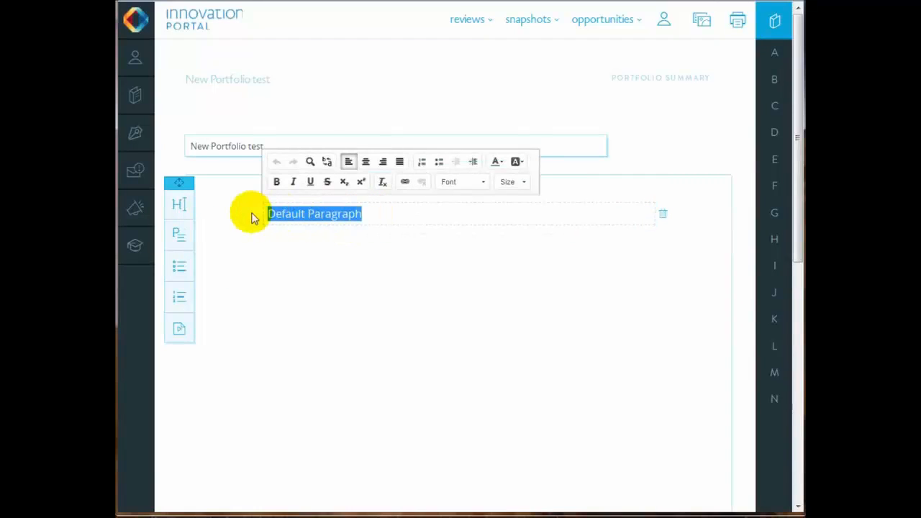
{"action": "type", "text": "Add text here"}
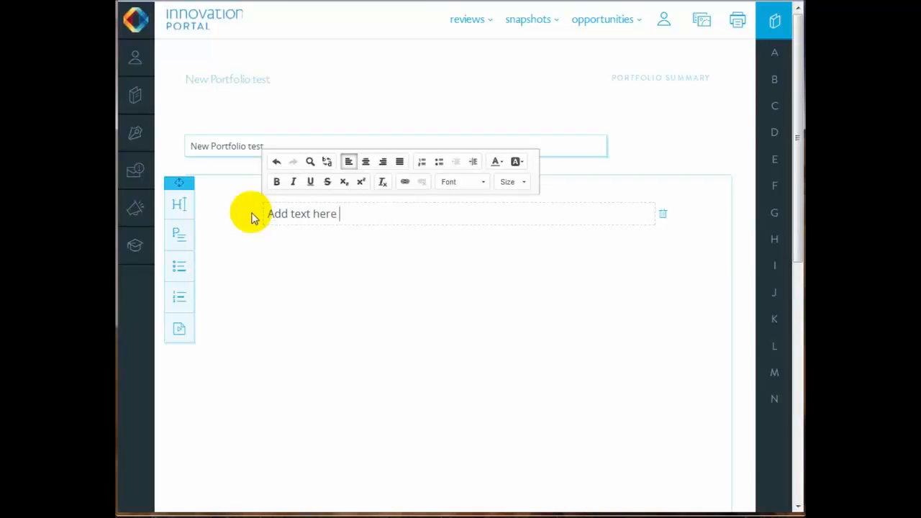
{"action": "type", "text": "directly of"}
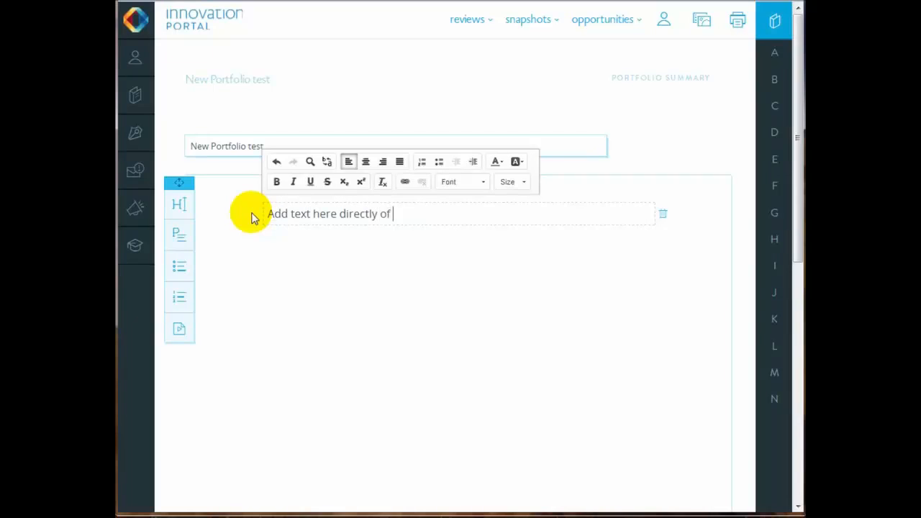
{"action": "type", "text": "cut an d"}
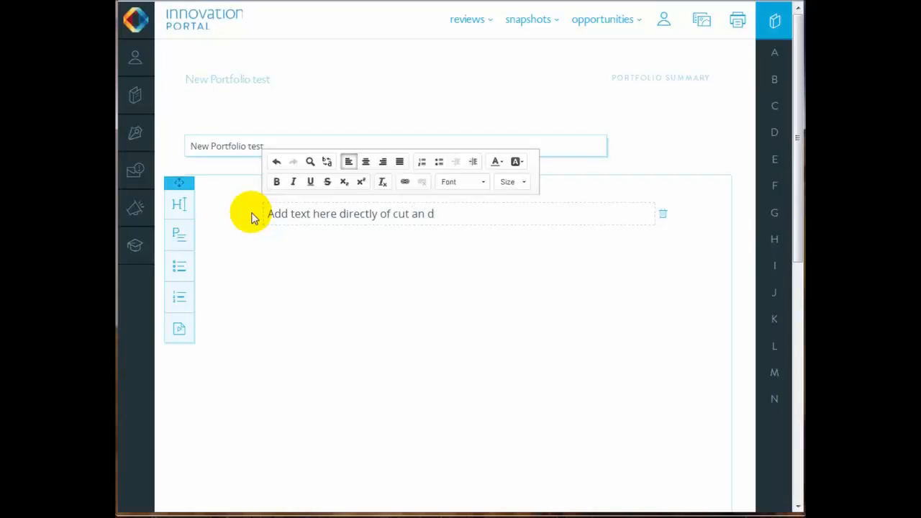
{"action": "key", "text": "Backspace"}
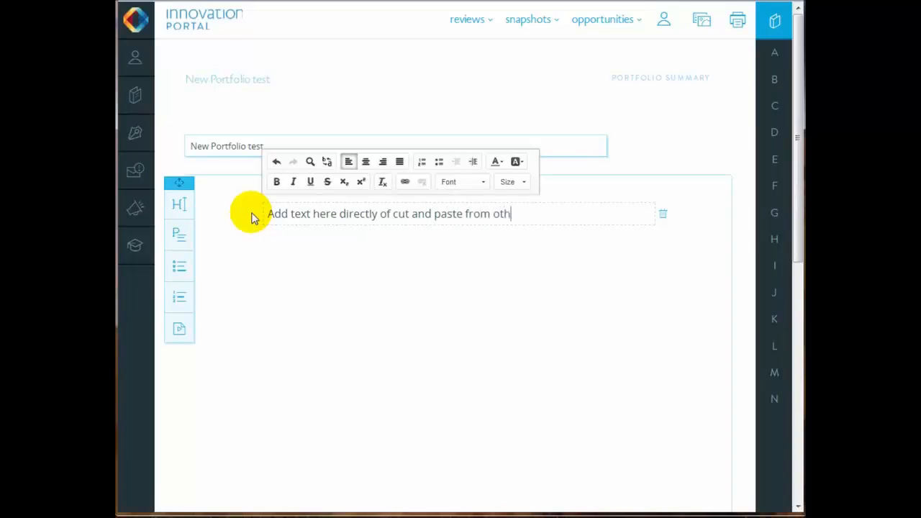
{"action": "type", "text": "er sources"}
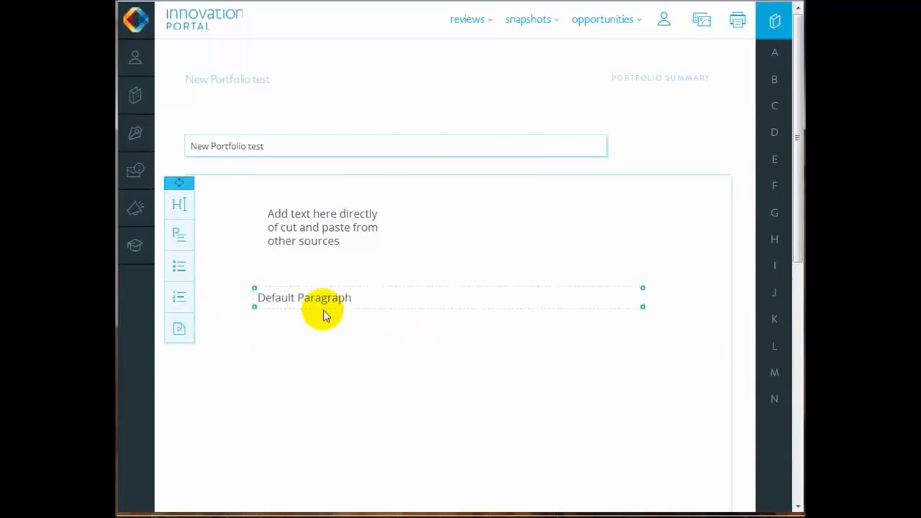
Step: Paste the quote about Trenton's engineering work, enlarge his name, and resize the box
{"action": "left_click", "coordinate": [304, 297]}
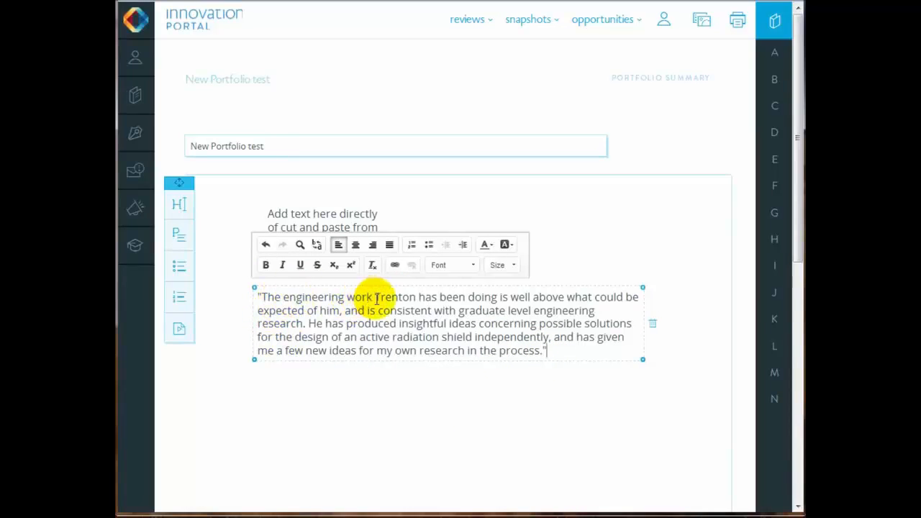
{"action": "double_click", "coordinate": [394, 297]}
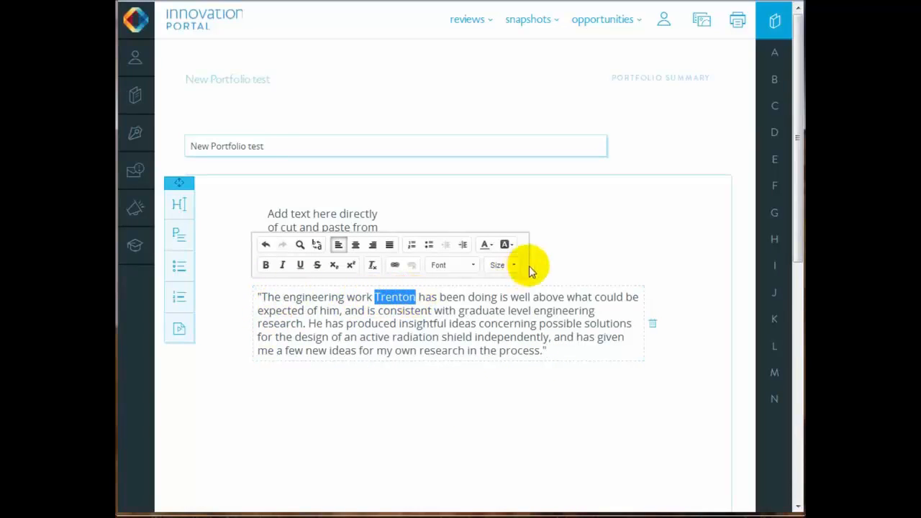
{"action": "left_click", "coordinate": [501, 265]}
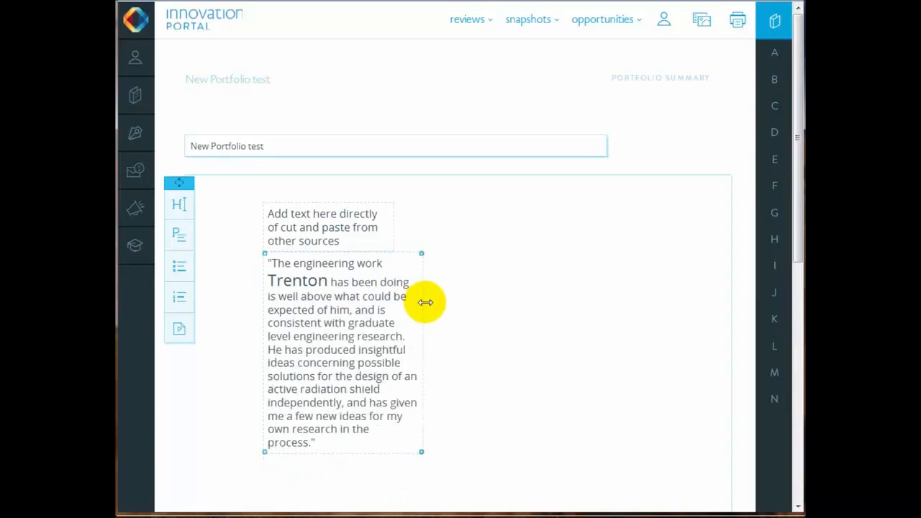
{"action": "left_click_drag", "start_coordinate": [422, 302], "coordinate": [629, 291]}
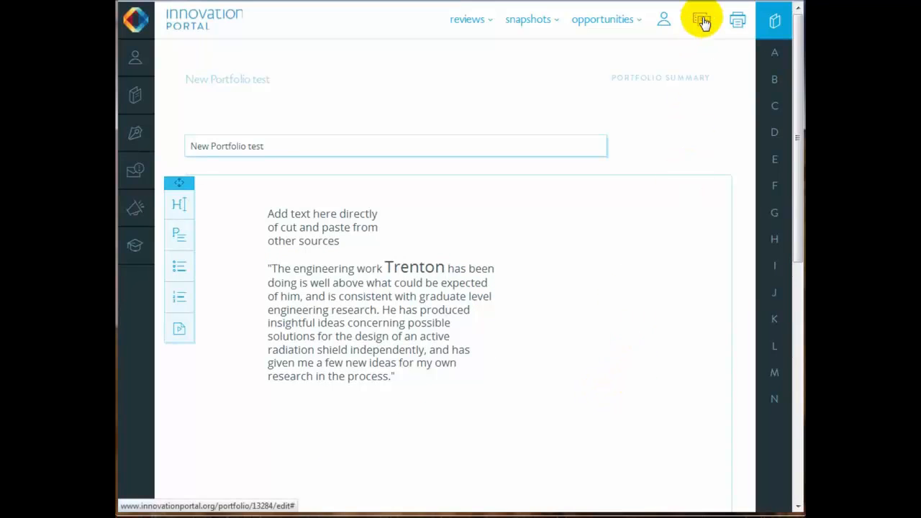
Step: Upload the schematic diagram and other image and document files to the Media Center
{"action": "left_click", "coordinate": [701, 19]}
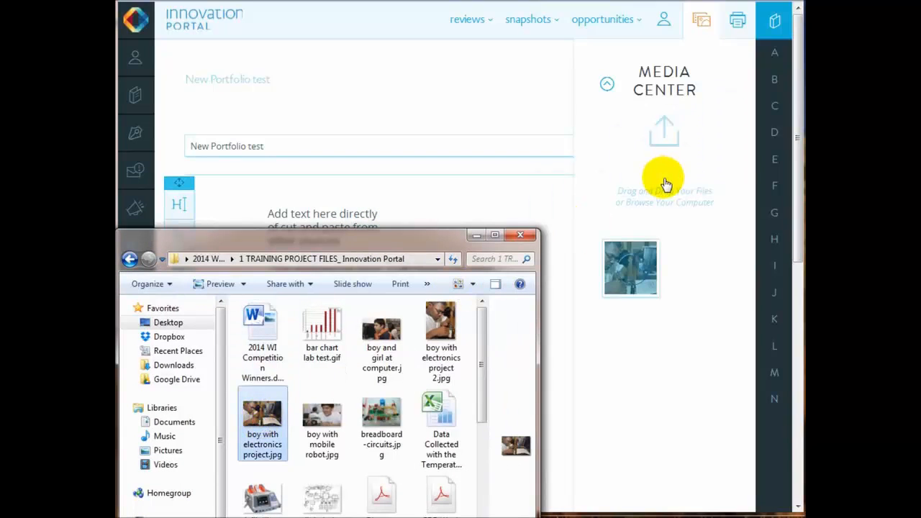
{"action": "mouse_move", "coordinate": [647, 396]}
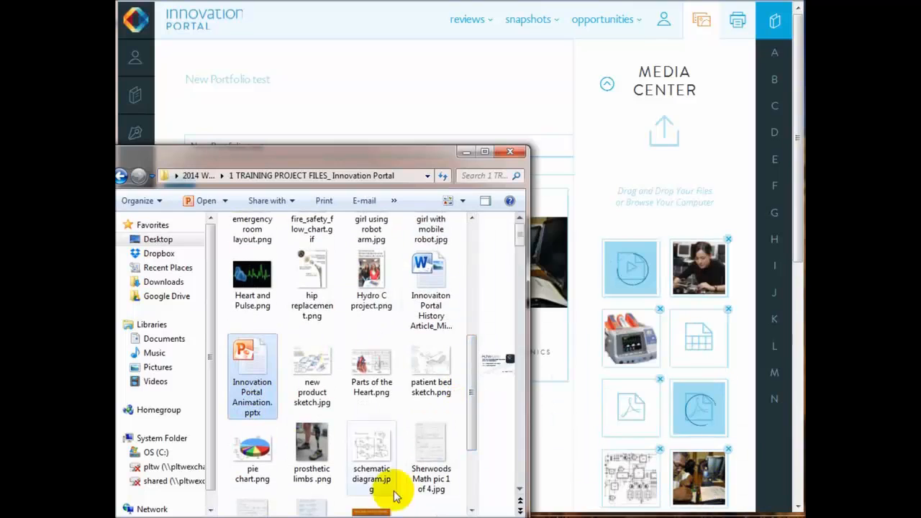
{"action": "left_click", "coordinate": [371, 449]}
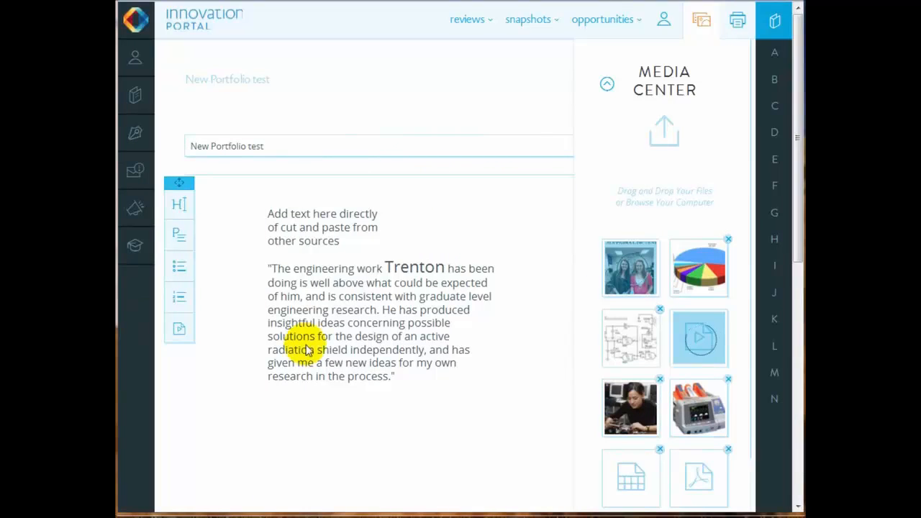
{"action": "mouse_move", "coordinate": [660, 56]}
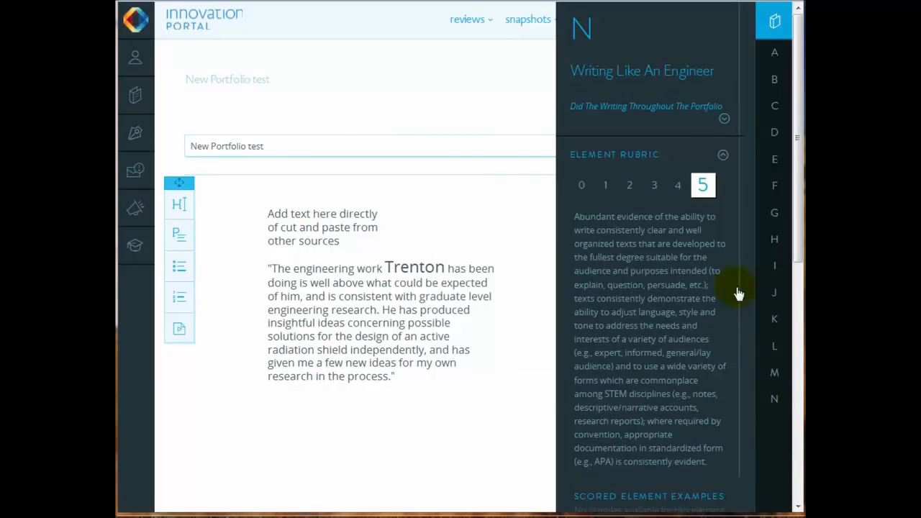
Step: Close the rubric, move the student photo right and the placeholder text above the quote
{"action": "left_click", "coordinate": [700, 19]}
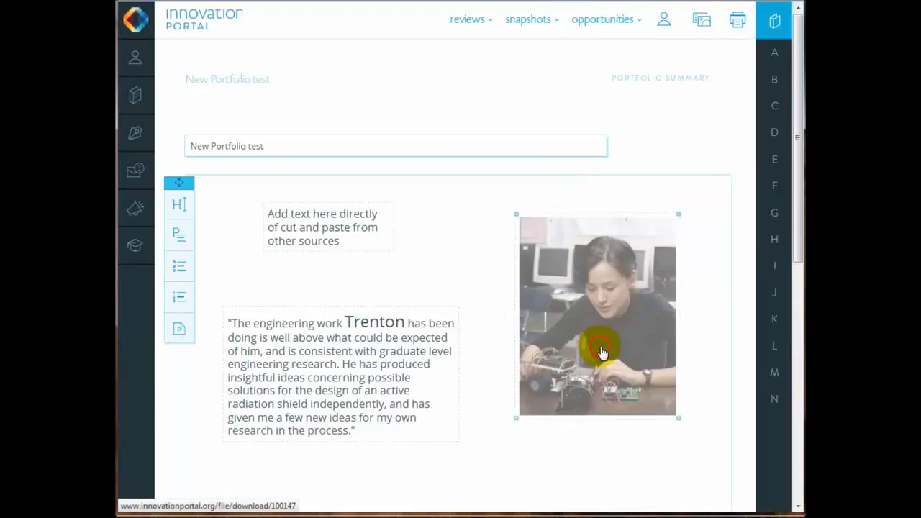
{"action": "left_click_drag", "start_coordinate": [327, 227], "coordinate": [436, 244]}
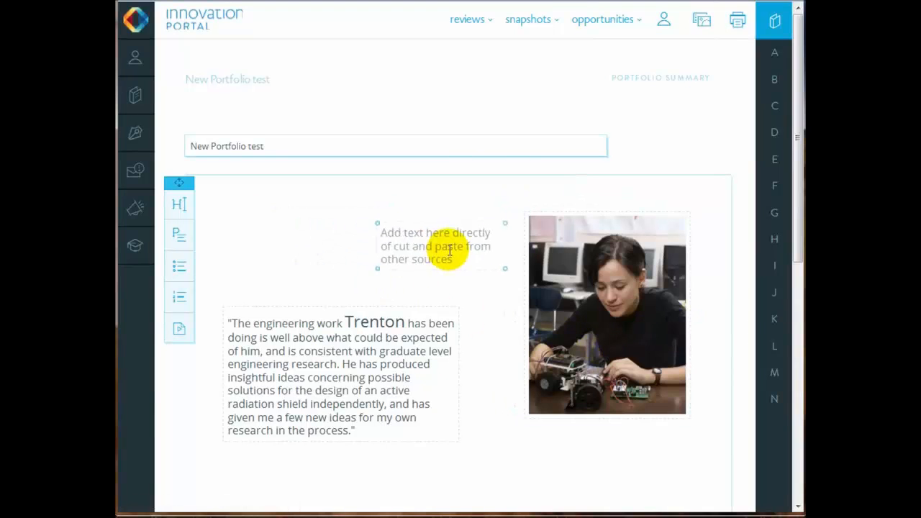
{"action": "left_click_drag", "start_coordinate": [435, 244], "coordinate": [288, 270]}
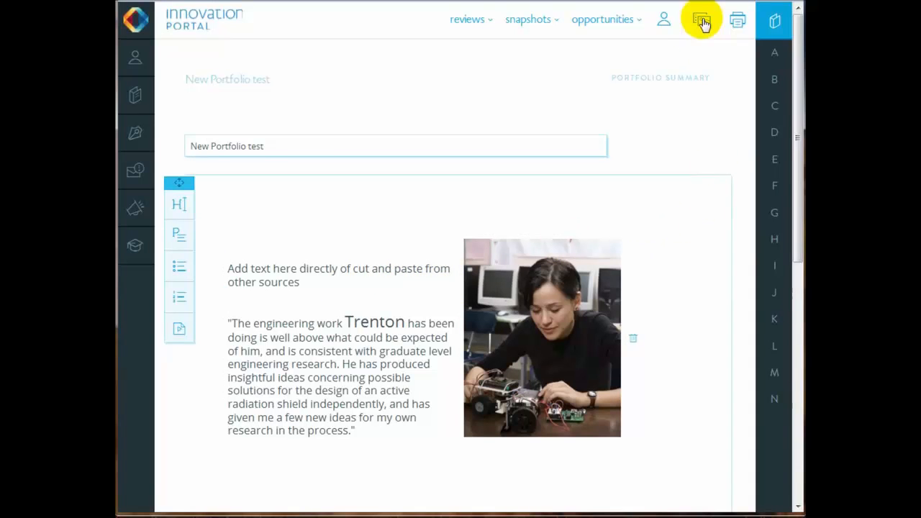
{"action": "scroll", "scroll_direction": "down", "scroll_amount": 3}
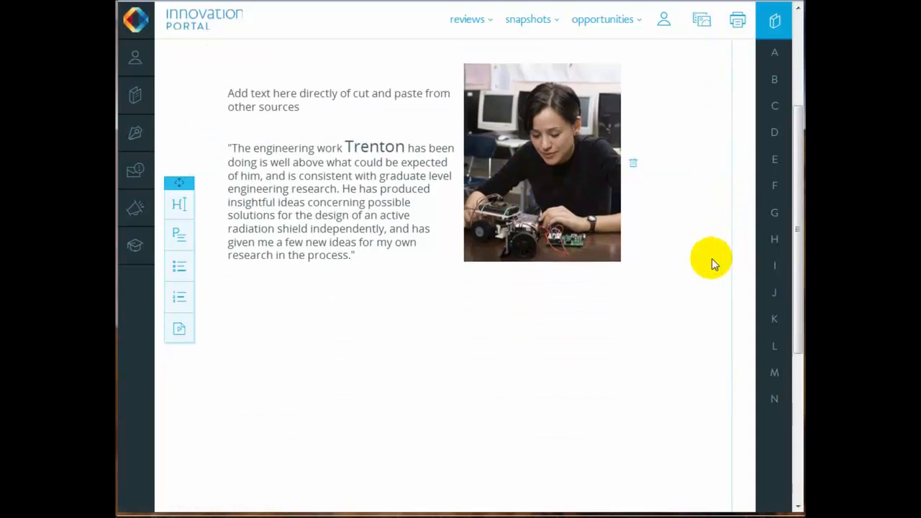
Step: Add a second page to the element and place the pie chart on it
{"action": "left_click", "coordinate": [701, 19]}
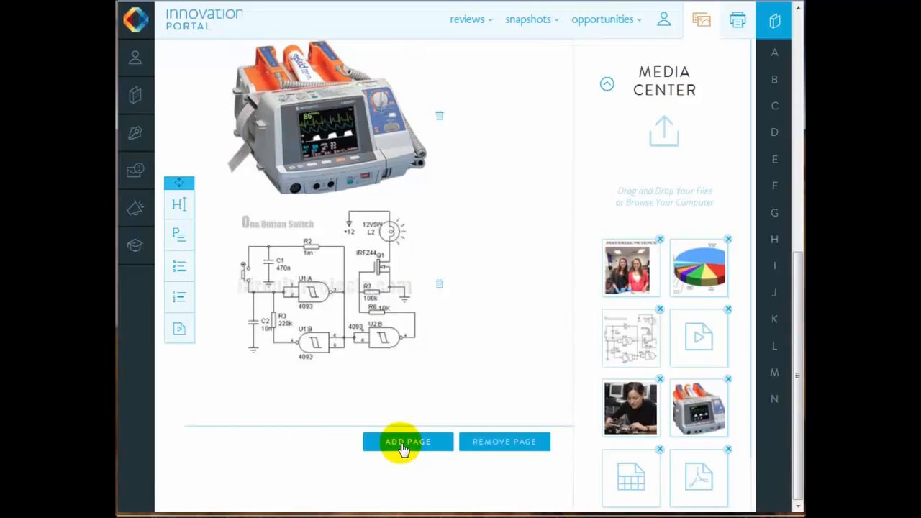
{"action": "left_click", "coordinate": [408, 442]}
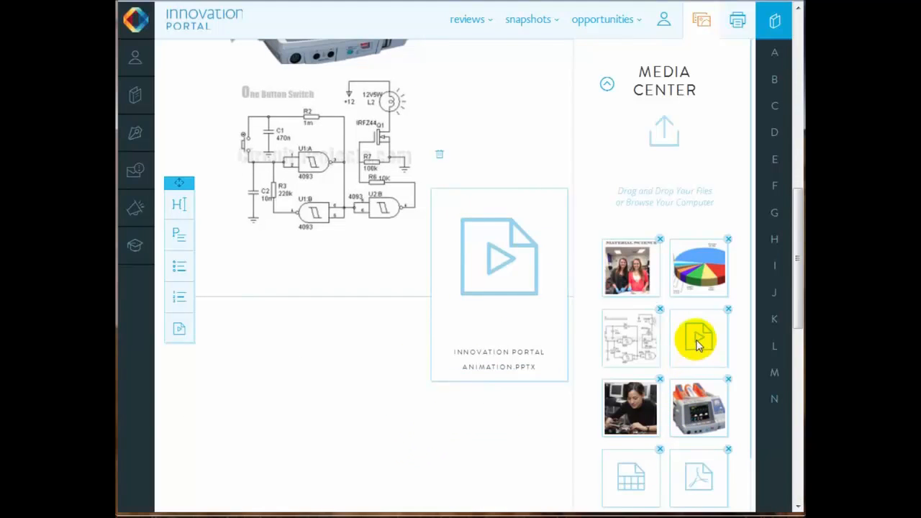
{"action": "left_click_drag", "start_coordinate": [698, 338], "coordinate": [252, 392]}
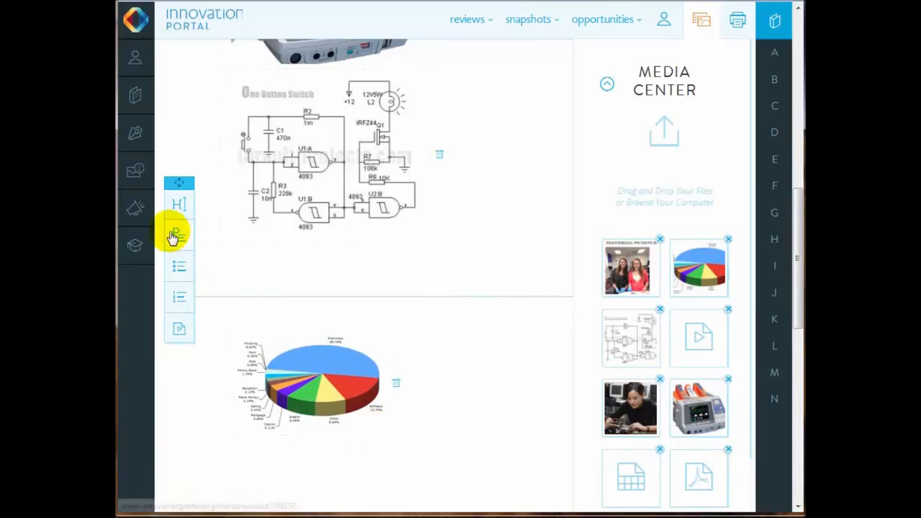
{"action": "left_click", "coordinate": [179, 234]}
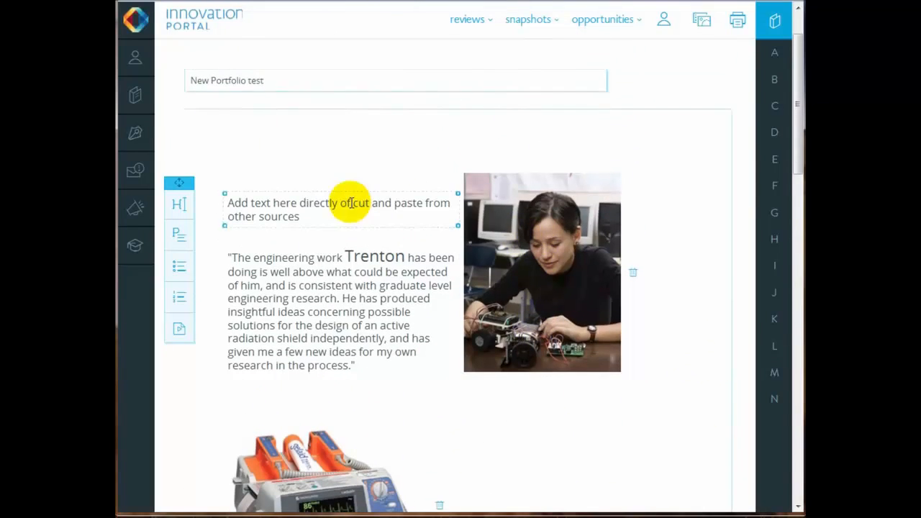
Step: Delete the placeholder text and quote boxes, leaving only the student photo
{"action": "left_click", "coordinate": [338, 209]}
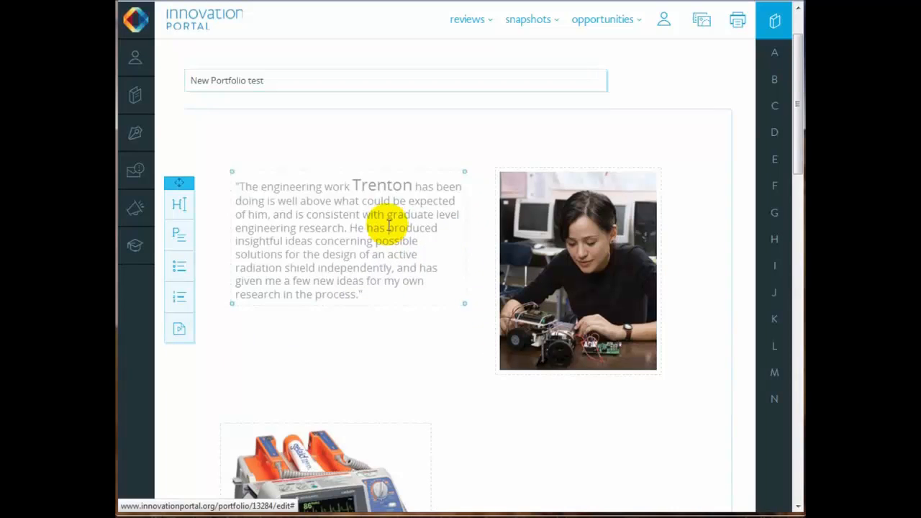
{"action": "left_click", "coordinate": [388, 231]}
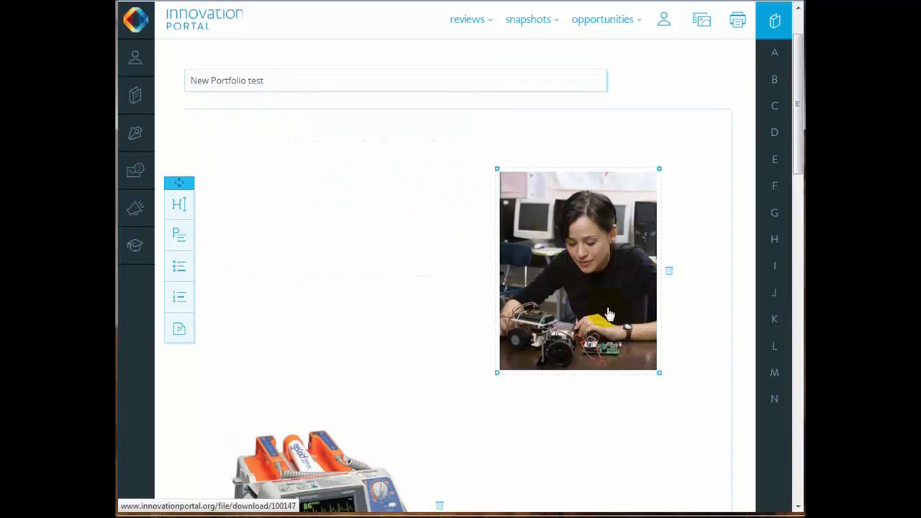
{"action": "scroll", "scroll_direction": "down", "scroll_amount": 3}
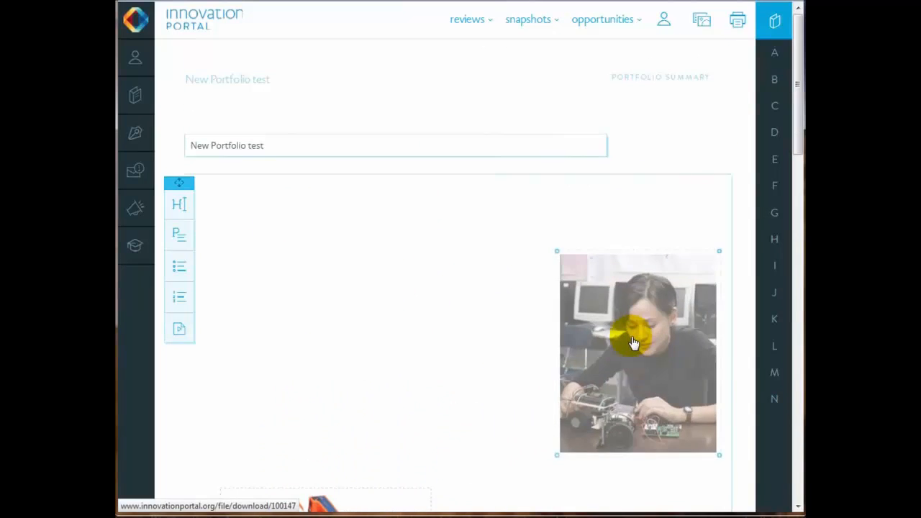
{"action": "mouse_move", "coordinate": [614, 496]}
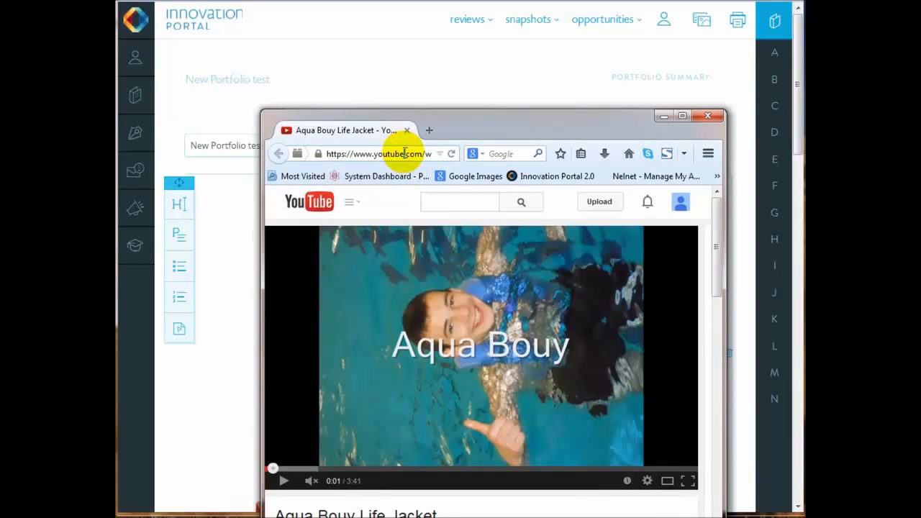
Step: Embed the Aqua Bouy Life Jacket YouTube video beside the student photo
{"action": "left_click", "coordinate": [378, 153]}
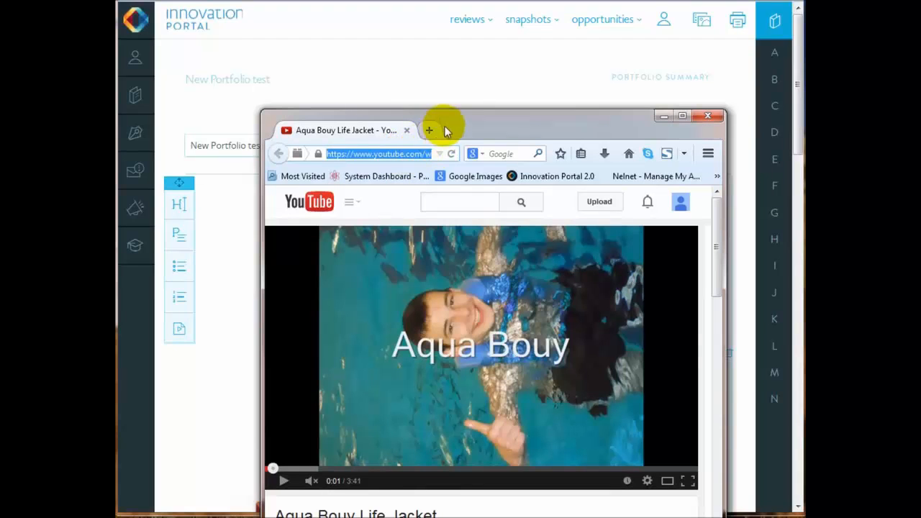
{"action": "left_click_drag", "start_coordinate": [442, 122], "coordinate": [584, 126]}
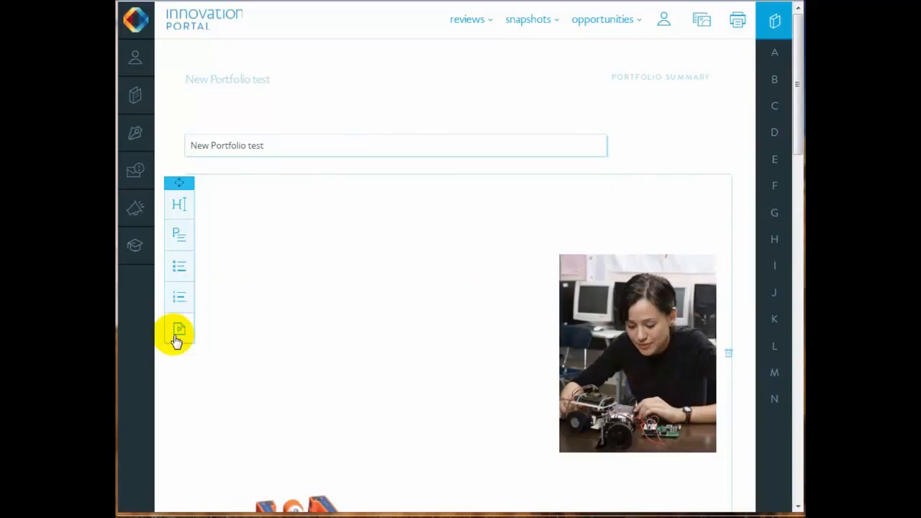
{"action": "left_click", "coordinate": [179, 331]}
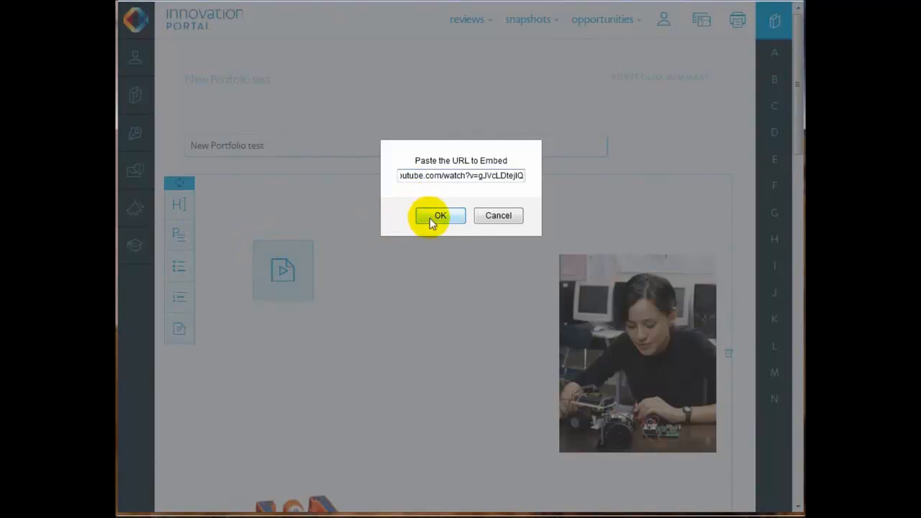
{"action": "left_click", "coordinate": [440, 215]}
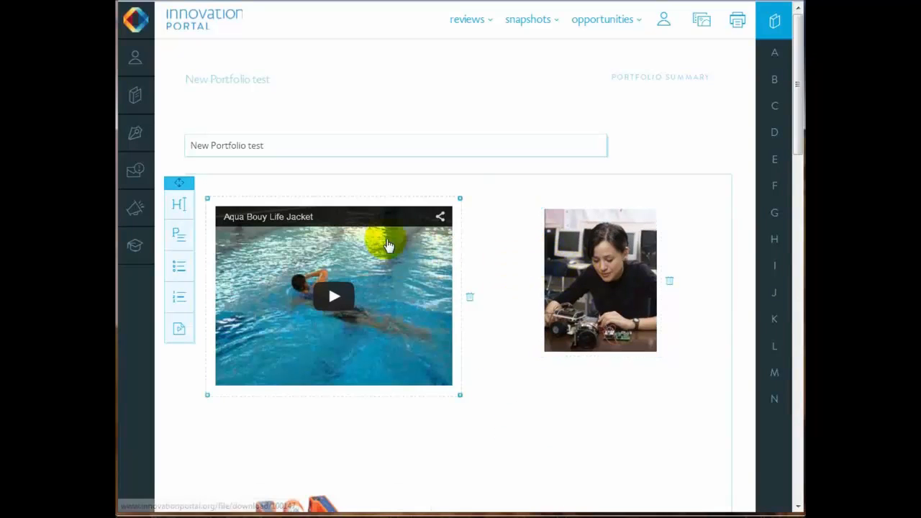
{"action": "left_click", "coordinate": [333, 296]}
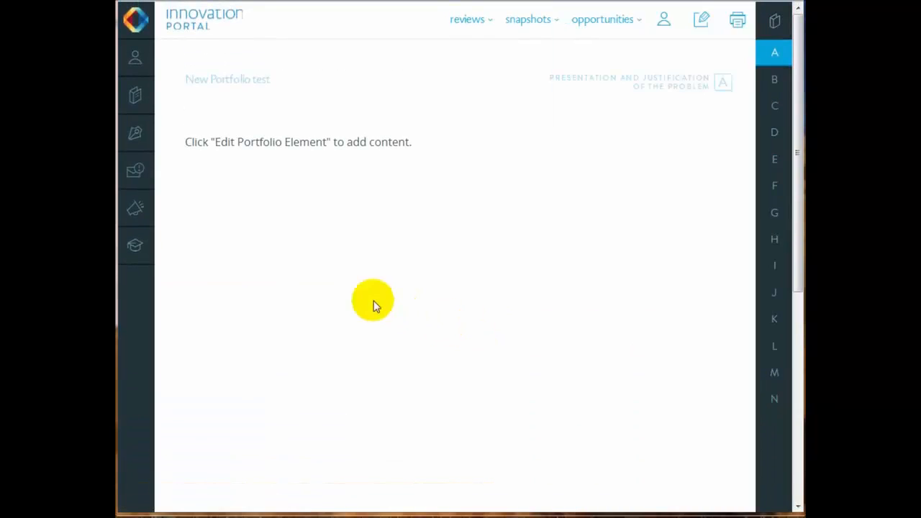
{"action": "mouse_move", "coordinate": [660, 89]}
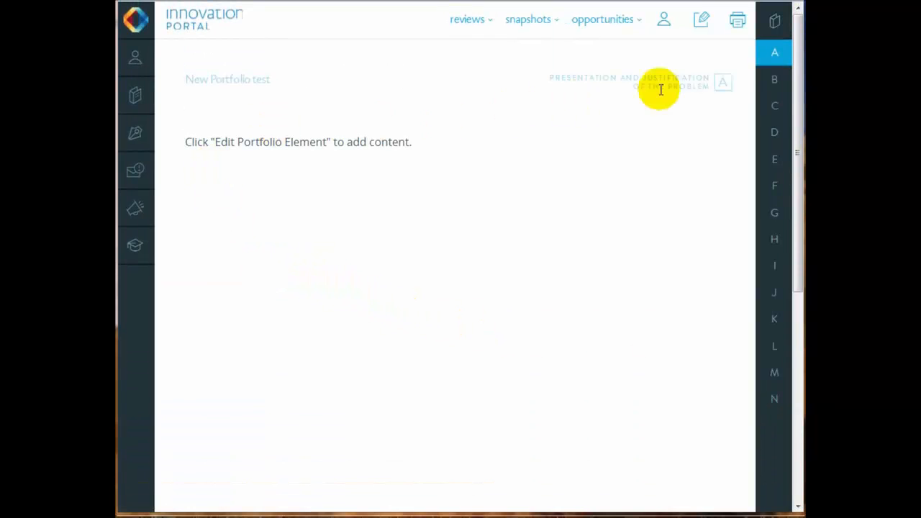
Step: Review element A's rubric level descriptions and its reviewer checklist questions
{"action": "left_click", "coordinate": [774, 52]}
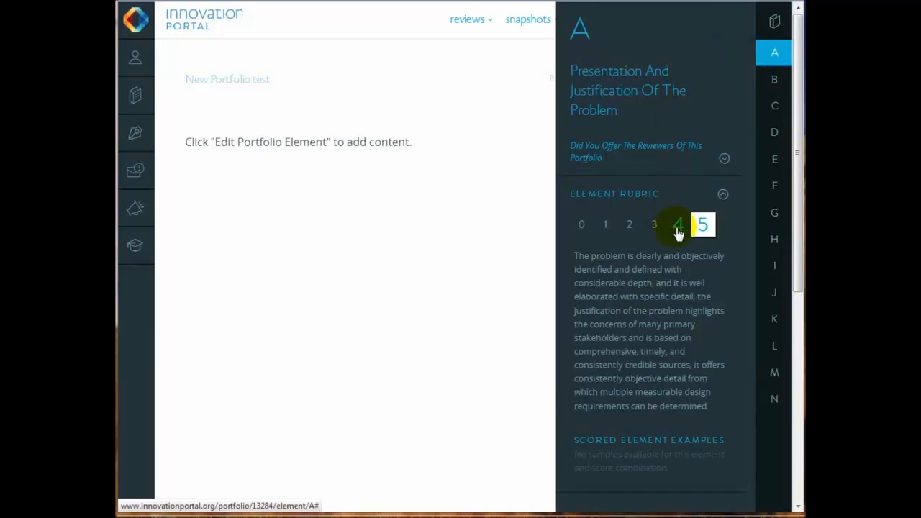
{"action": "left_click", "coordinate": [677, 224]}
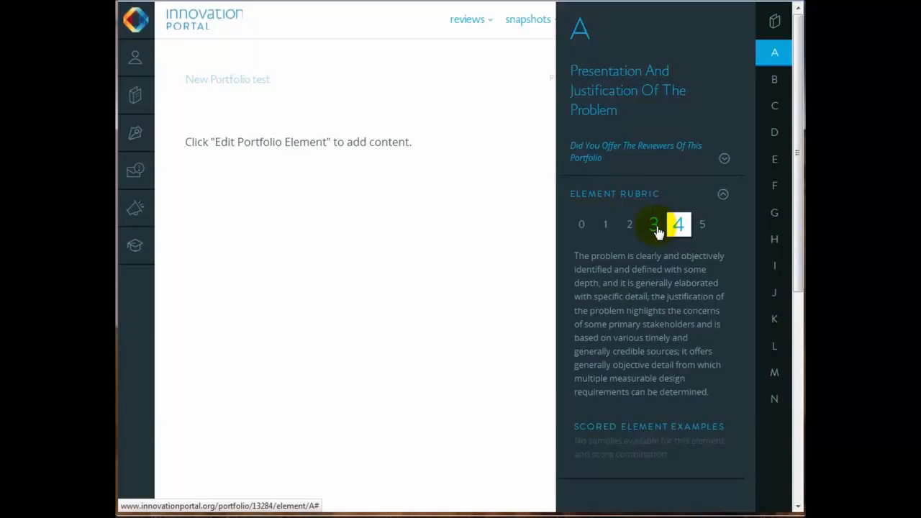
{"action": "left_click", "coordinate": [653, 224]}
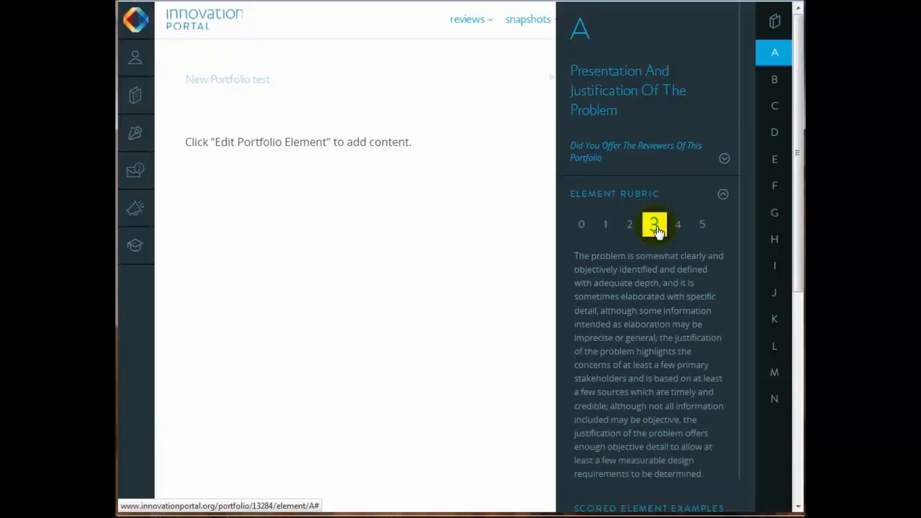
{"action": "left_click", "coordinate": [629, 224]}
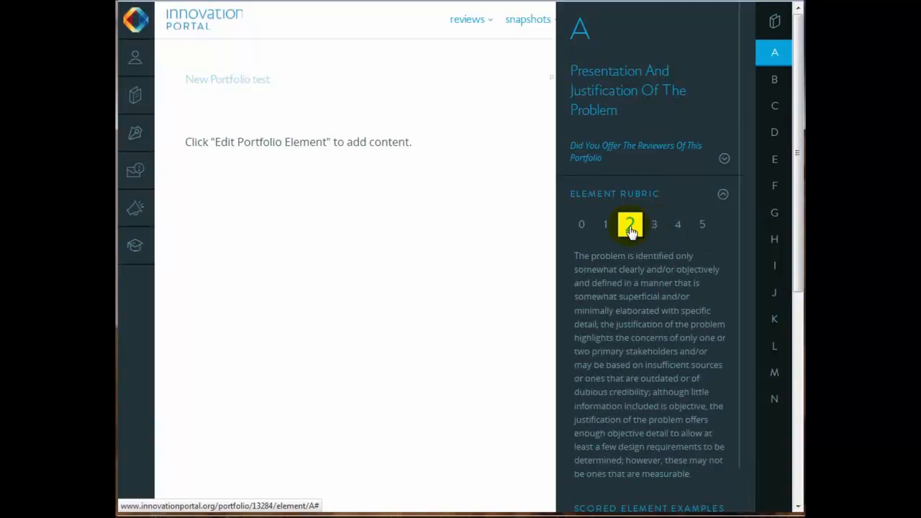
{"action": "left_click", "coordinate": [629, 223]}
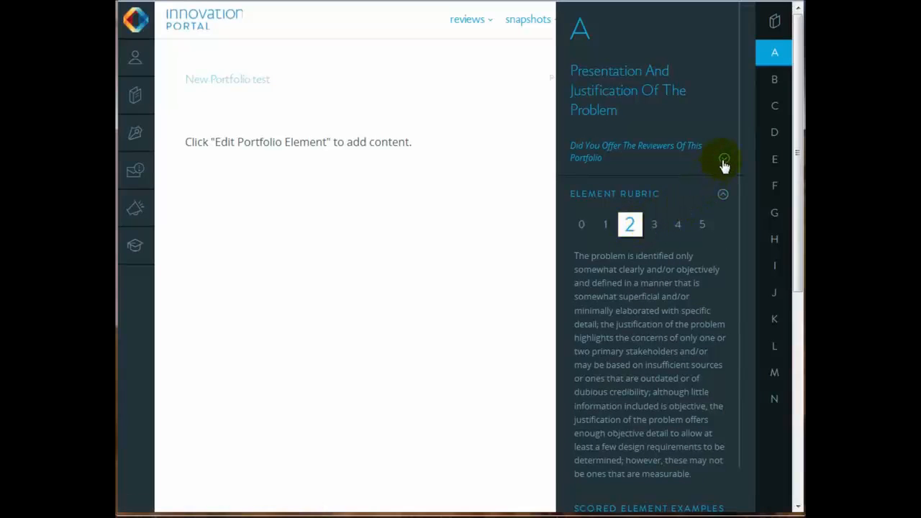
{"action": "left_click", "coordinate": [723, 158]}
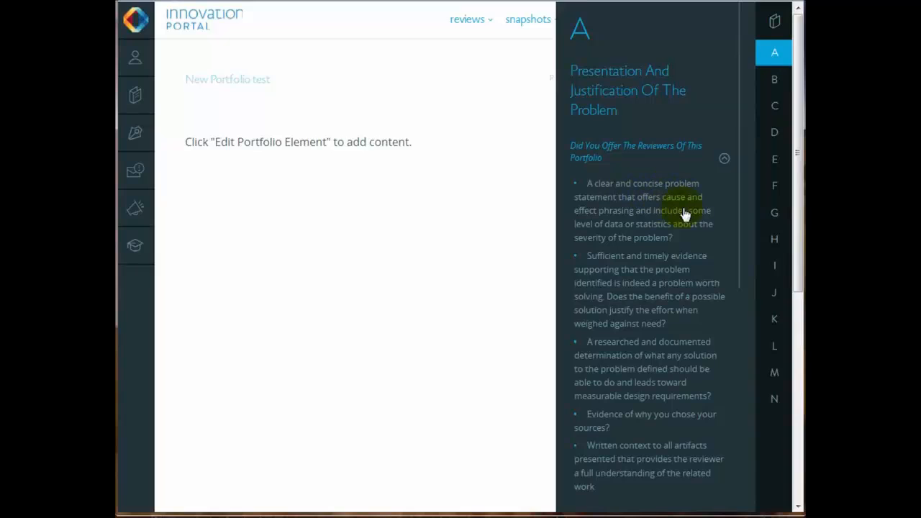
{"action": "mouse_move", "coordinate": [635, 226]}
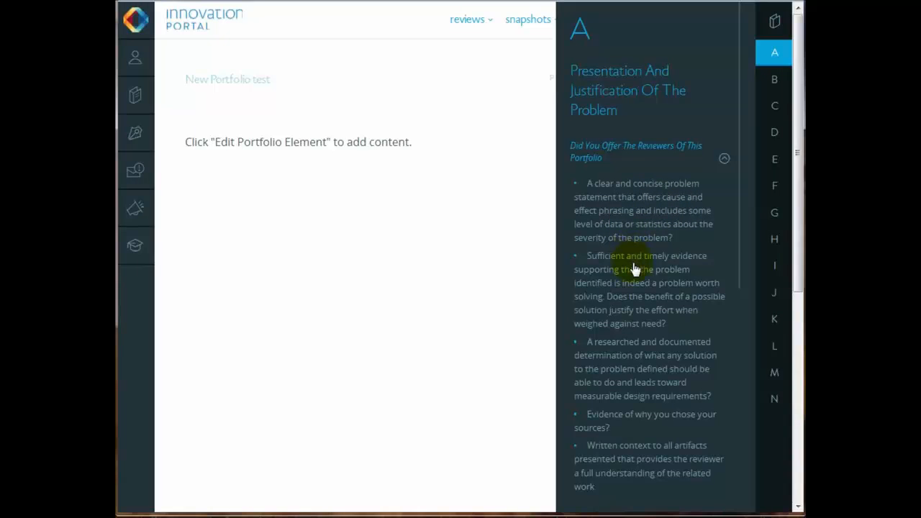
{"action": "mouse_move", "coordinate": [627, 349]}
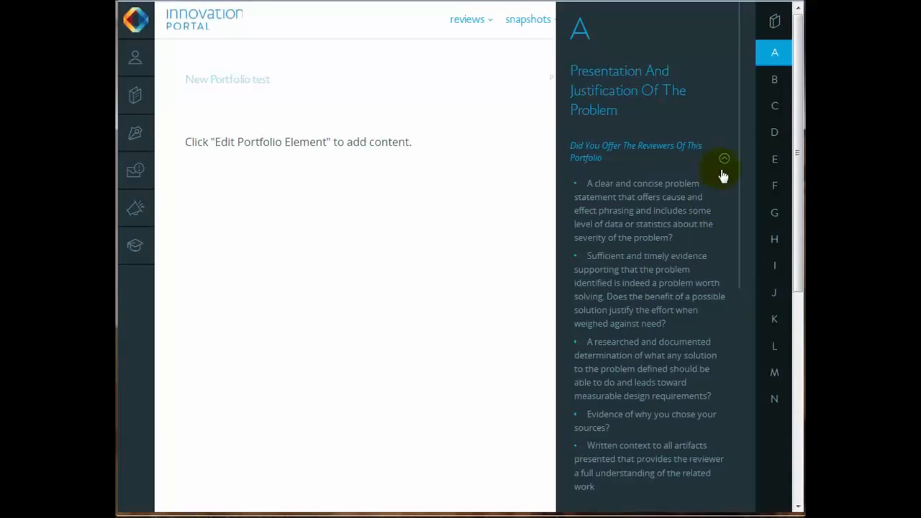
{"action": "left_click", "coordinate": [724, 159]}
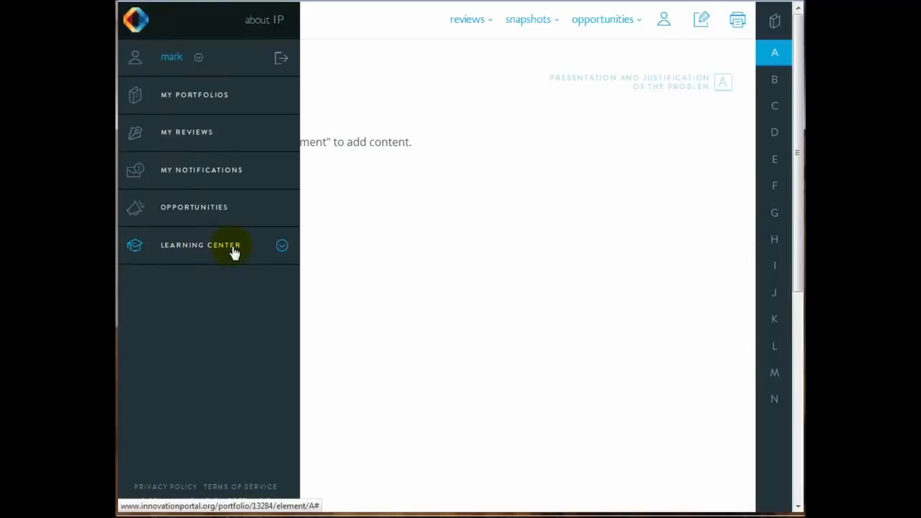
Step: Open Element-A-1-Annotated-Example.pdf from Learning Center's Scored Examples and read through it
{"action": "left_click", "coordinate": [200, 245]}
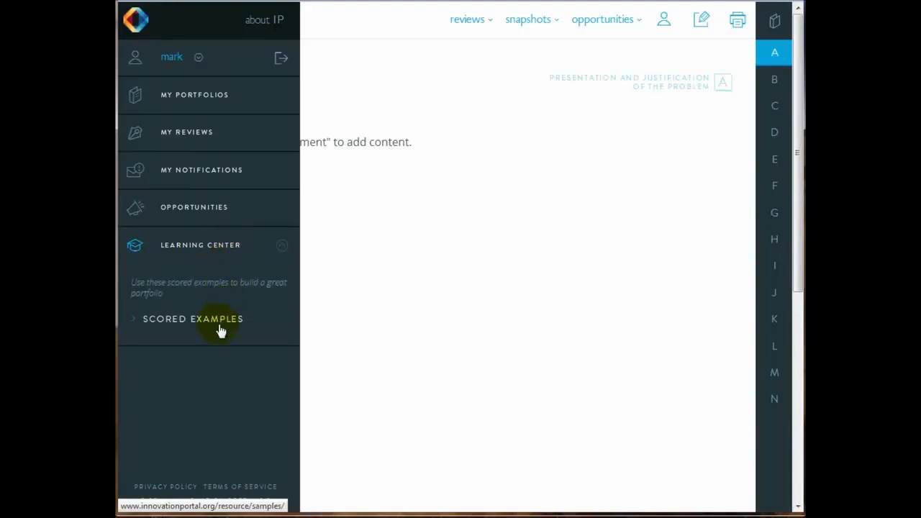
{"action": "left_click", "coordinate": [192, 319]}
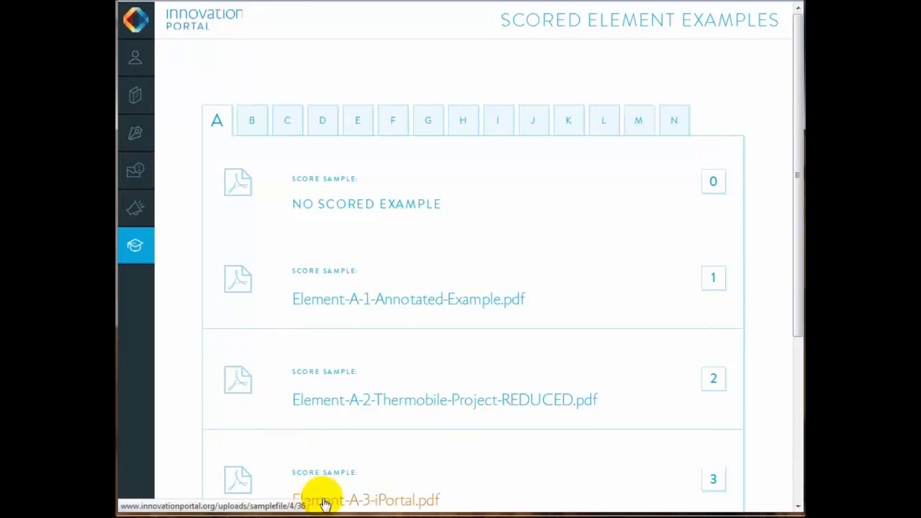
{"action": "left_click", "coordinate": [408, 298]}
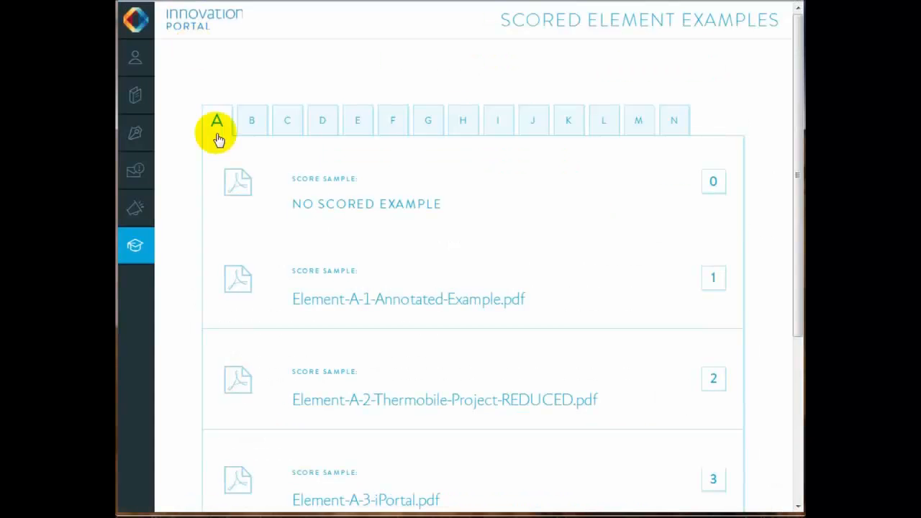
{"action": "mouse_move", "coordinate": [331, 403]}
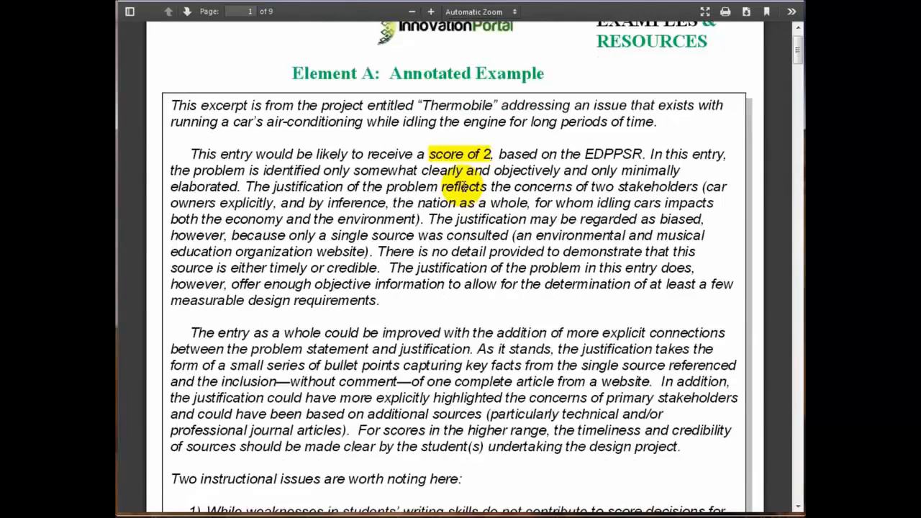
{"action": "scroll", "scroll_direction": "down", "scroll_amount": 3}
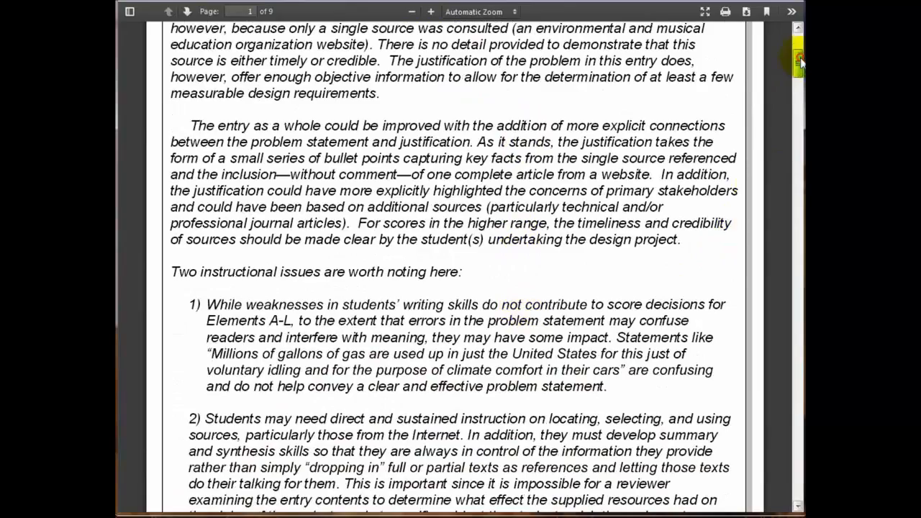
{"action": "scroll", "scroll_direction": "down", "scroll_amount": 3}
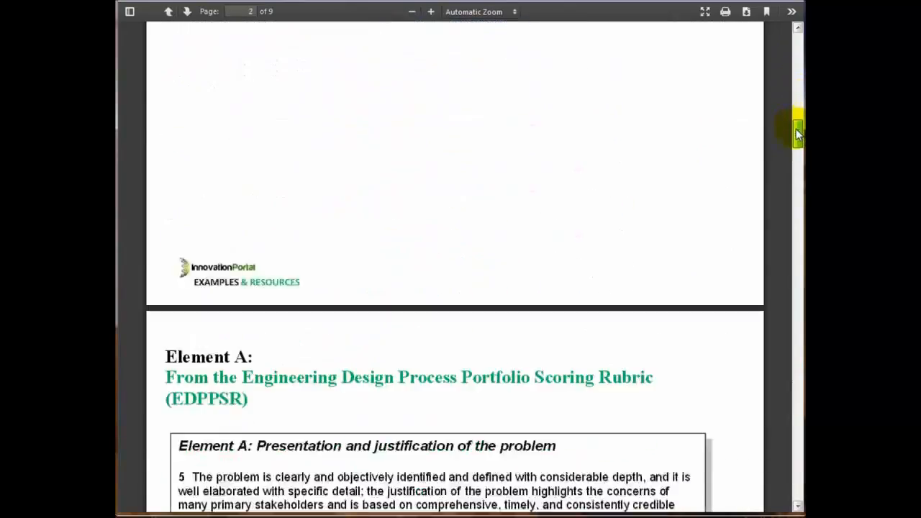
{"action": "scroll", "scroll_direction": "down", "scroll_amount": 3}
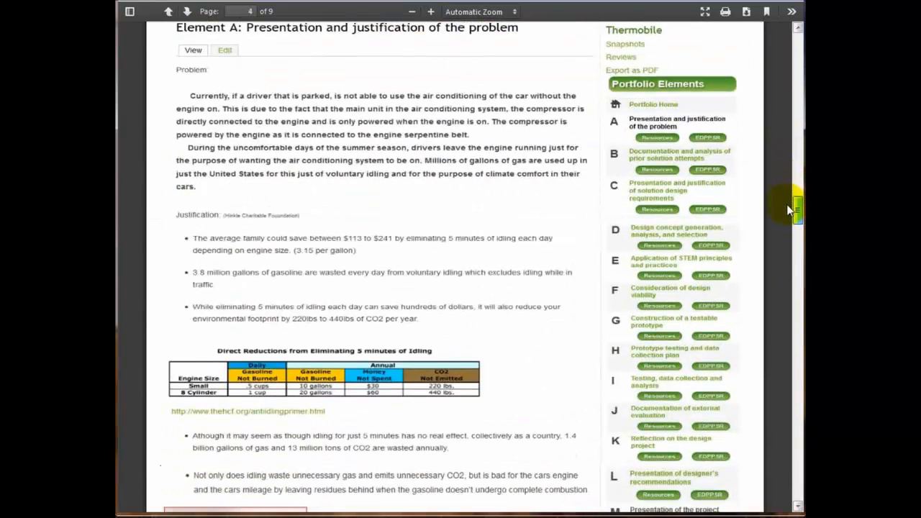
{"action": "scroll", "scroll_direction": "down", "scroll_amount": 3}
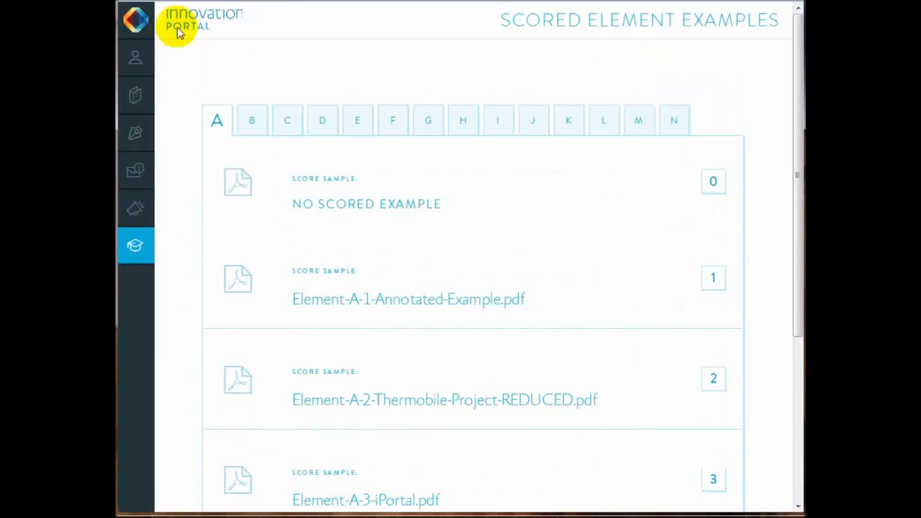
Step: Open New Portfolio test from My Portfolios and put element A into editing mode
{"action": "left_click", "coordinate": [135, 20]}
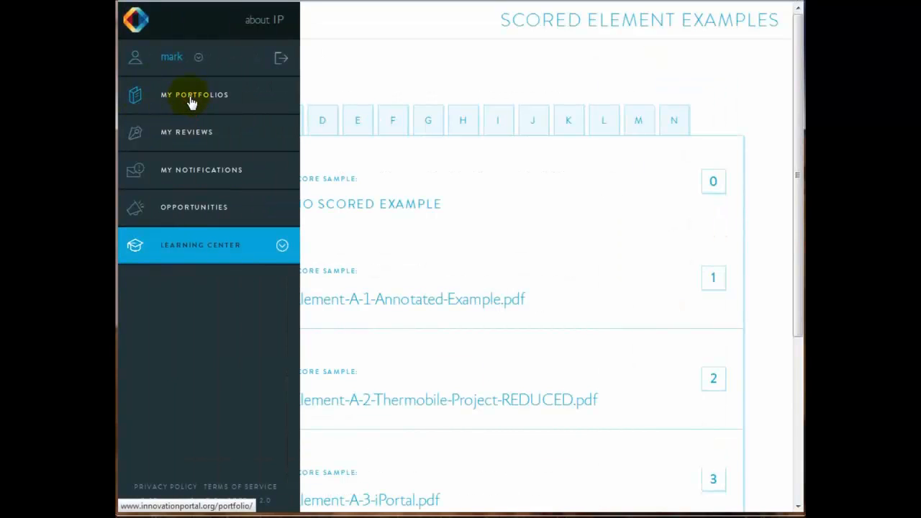
{"action": "left_click", "coordinate": [195, 94]}
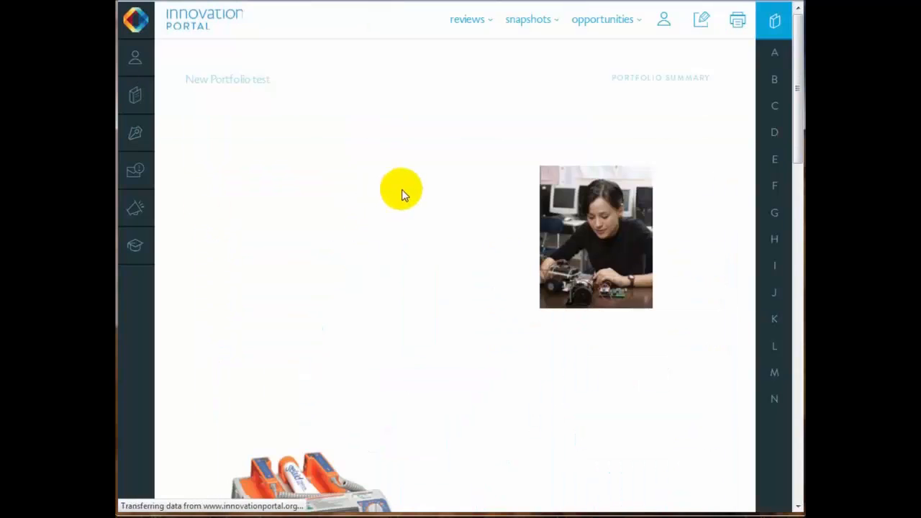
{"action": "left_click", "coordinate": [774, 52]}
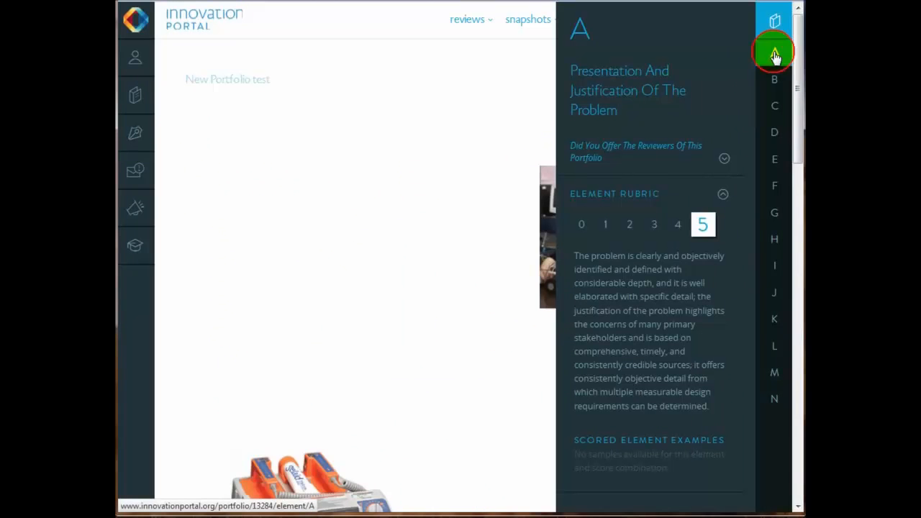
{"action": "left_click", "coordinate": [774, 51]}
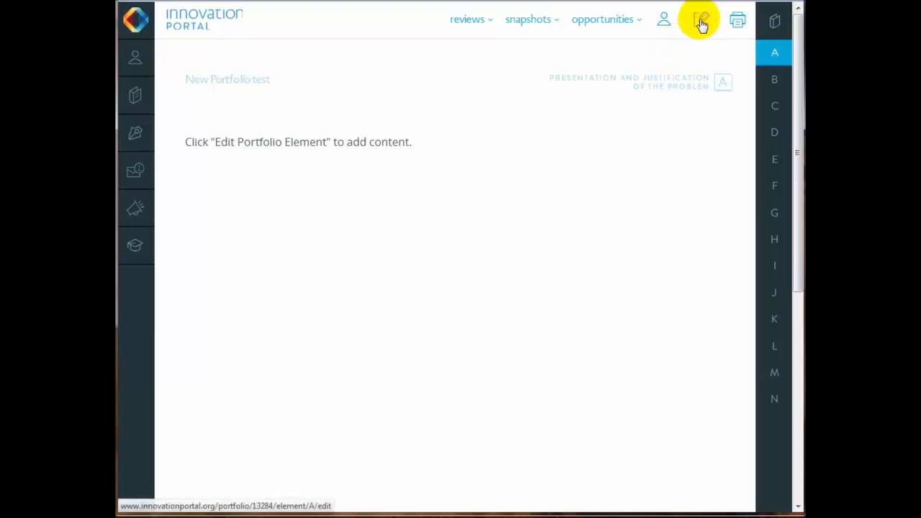
{"action": "left_click", "coordinate": [700, 18]}
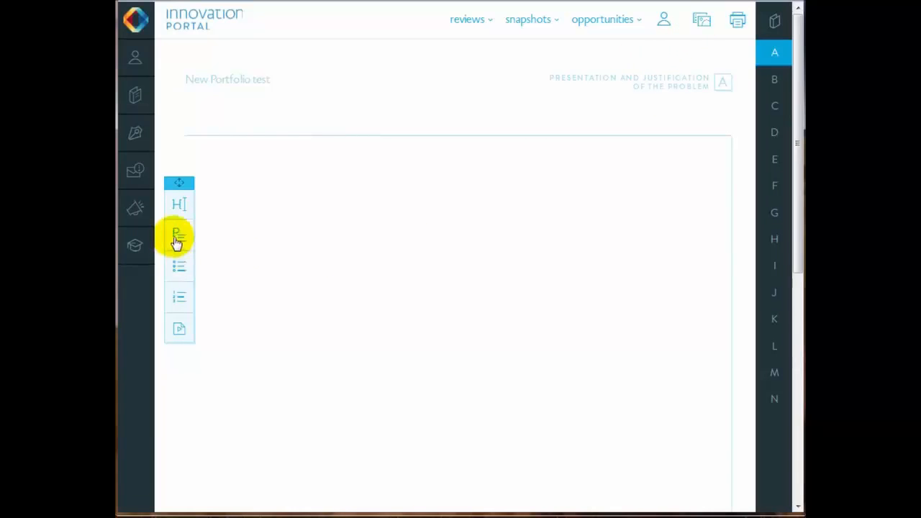
Step: Add a paragraph block to element A holding the nail gun hand-injury problem statement
{"action": "left_click", "coordinate": [178, 232]}
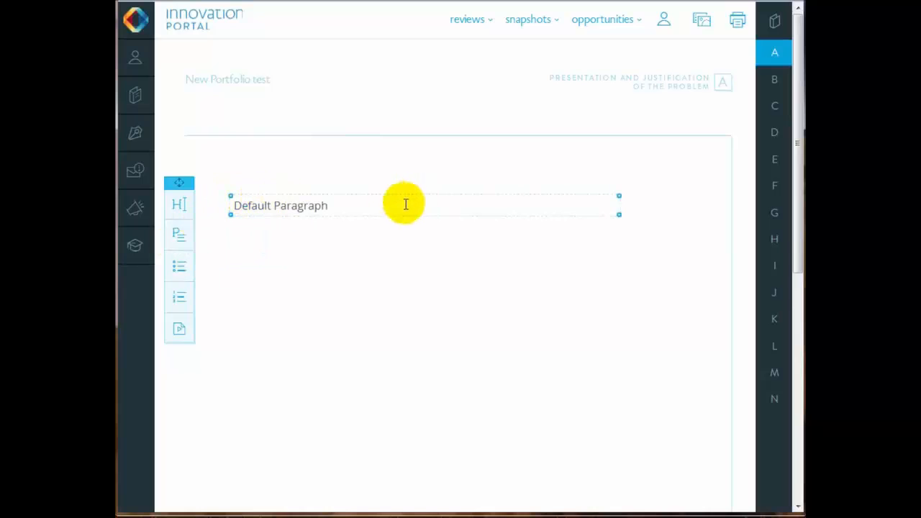
{"action": "double_click", "coordinate": [280, 205]}
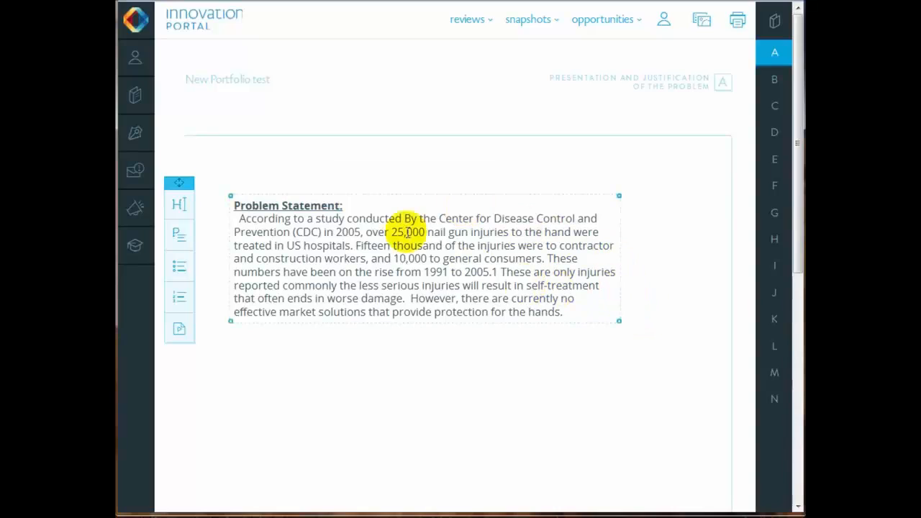
{"action": "left_click", "coordinate": [407, 232]}
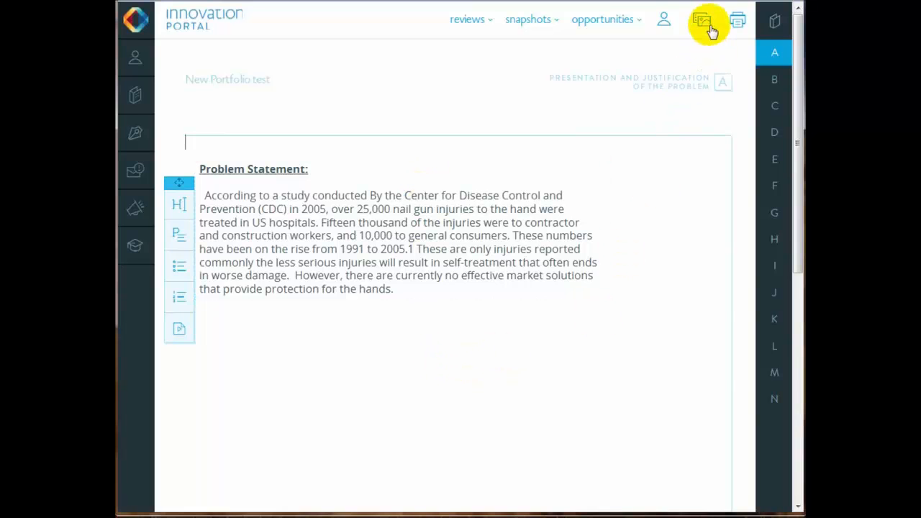
Step: Insert EDD_Week_at_the_PLTW_Offices.pdf with the caption 'click this link to download a pdf of the article'
{"action": "left_click", "coordinate": [701, 19]}
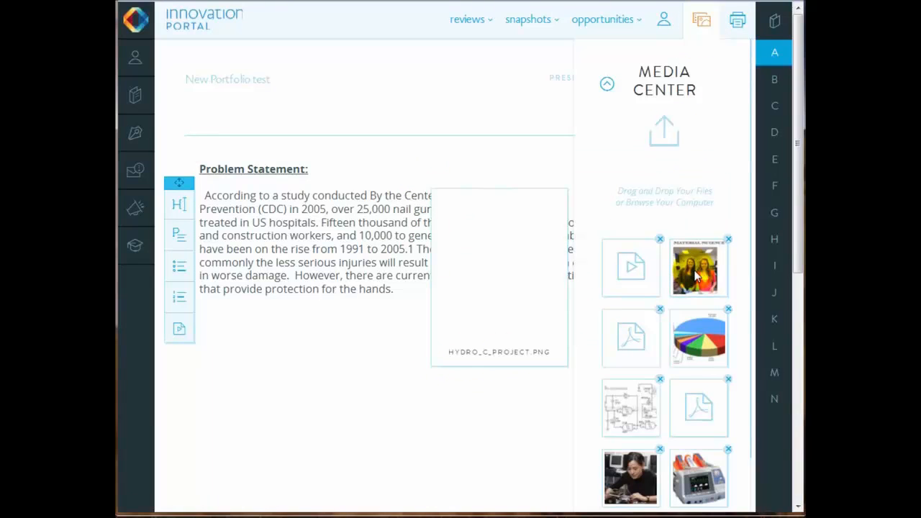
{"action": "left_click", "coordinate": [698, 407]}
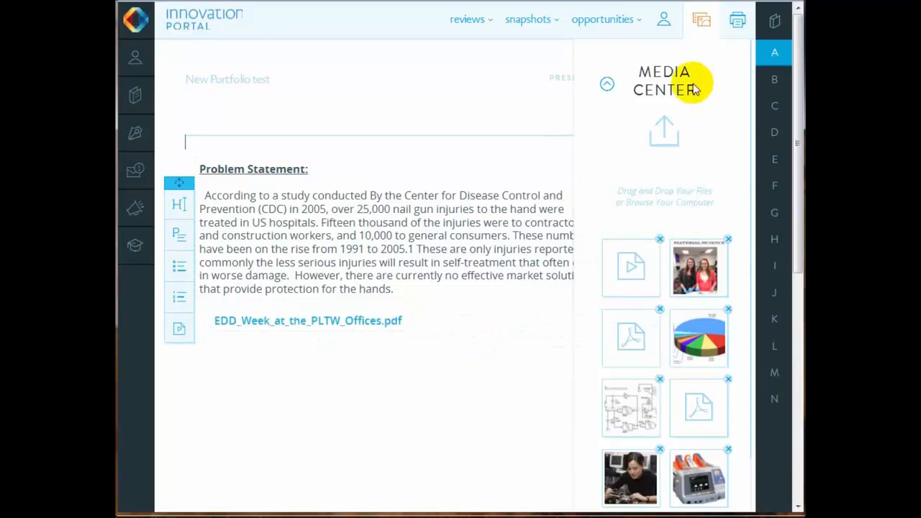
{"action": "left_click", "coordinate": [606, 85]}
{"action": "type", "text": "Click this link to download"}
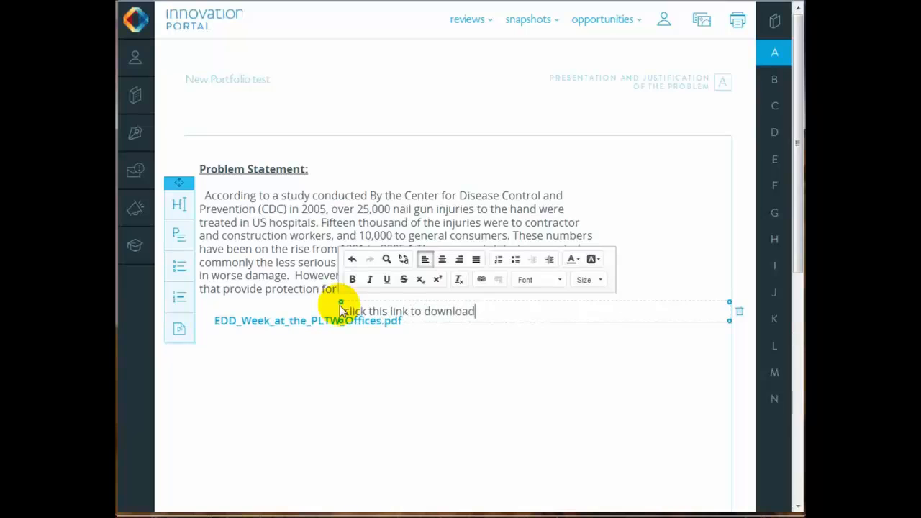
{"action": "type", "text": "a pdf of"}
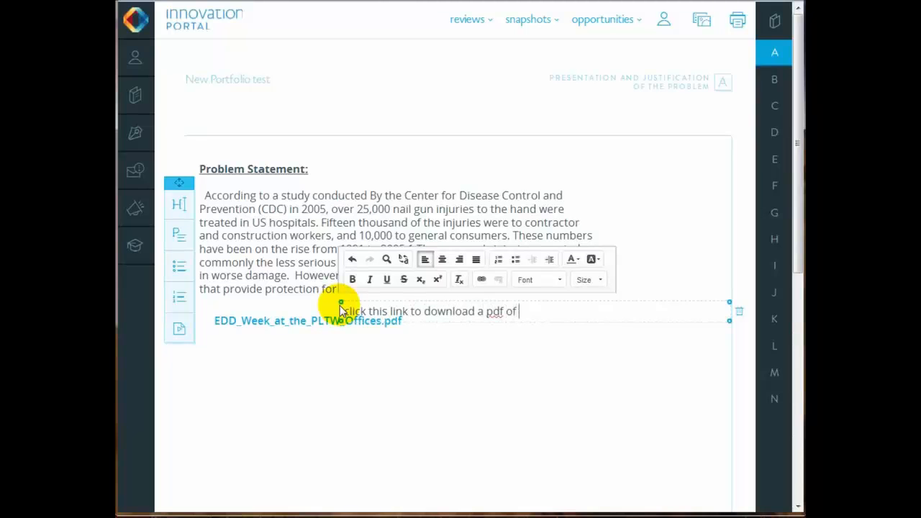
{"action": "type", "text": "the article"}
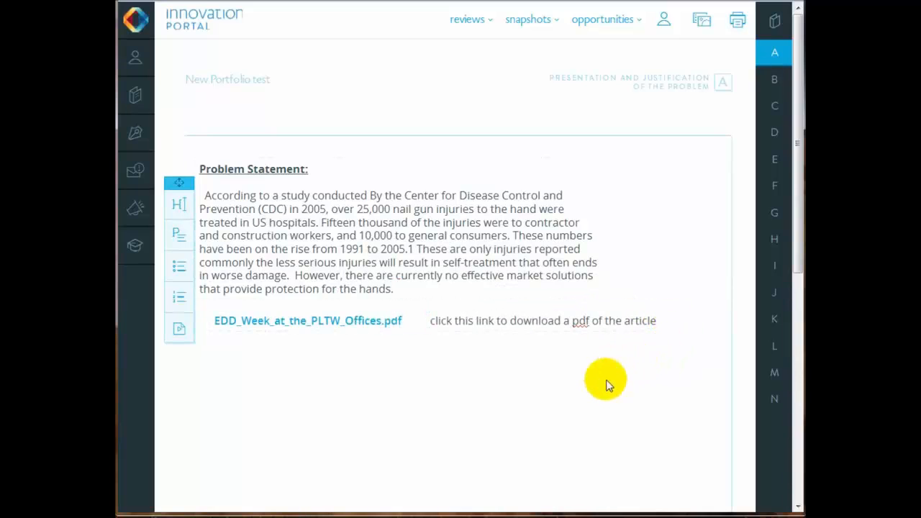
{"action": "mouse_move", "coordinate": [589, 400]}
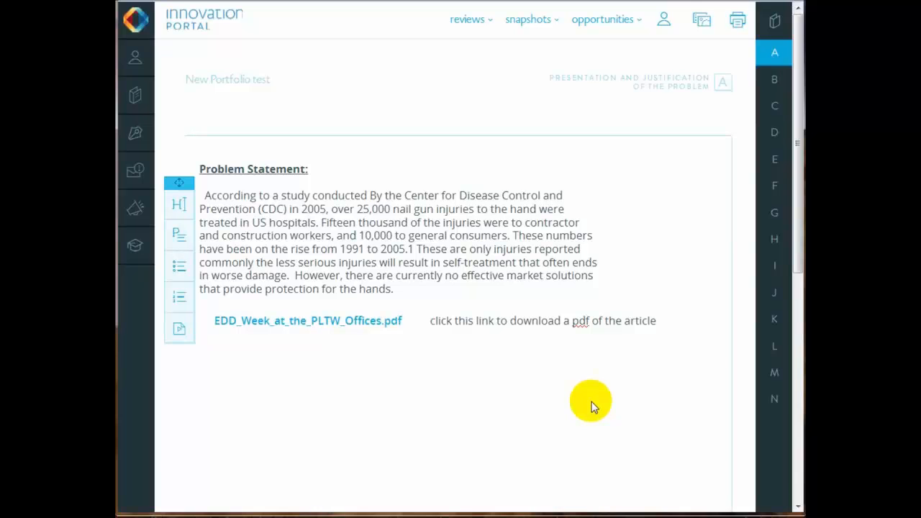
Step: Preview elements B and A descriptions, then return to element A's read-only view
{"action": "left_click", "coordinate": [774, 79]}
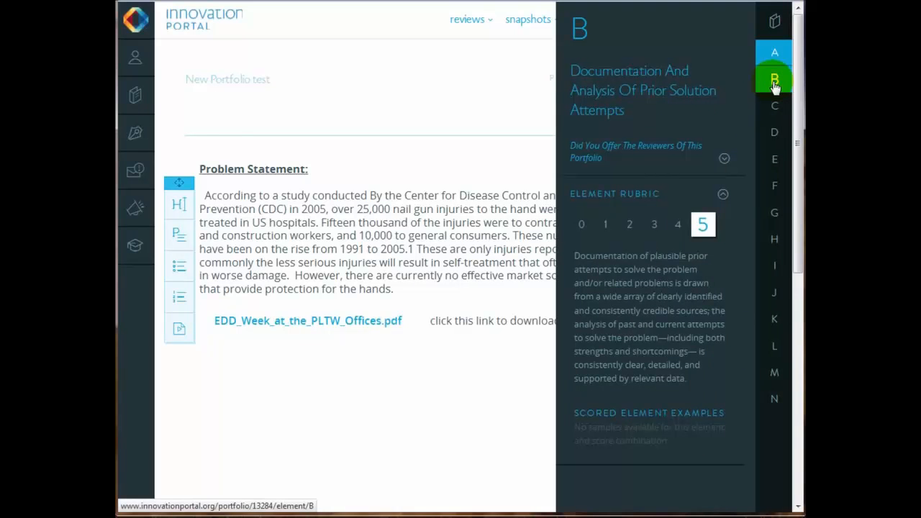
{"action": "left_click", "coordinate": [774, 52]}
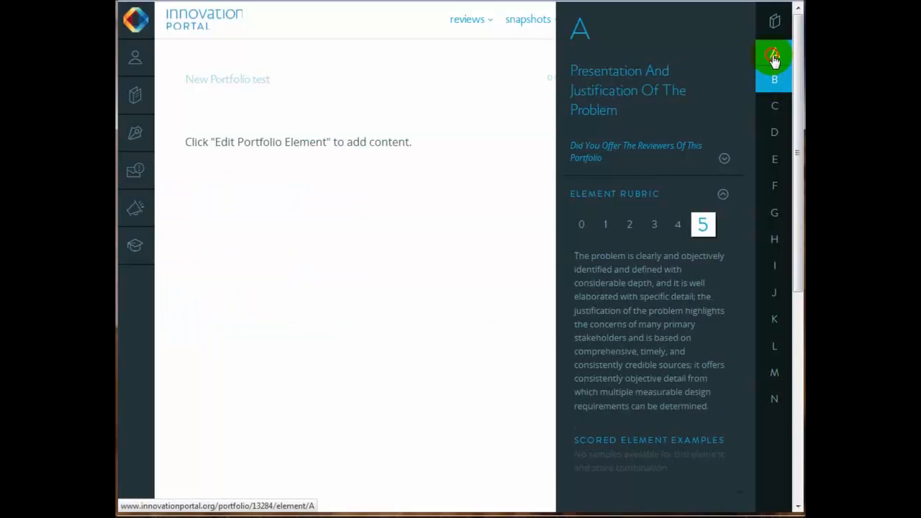
{"action": "left_click", "coordinate": [774, 56]}
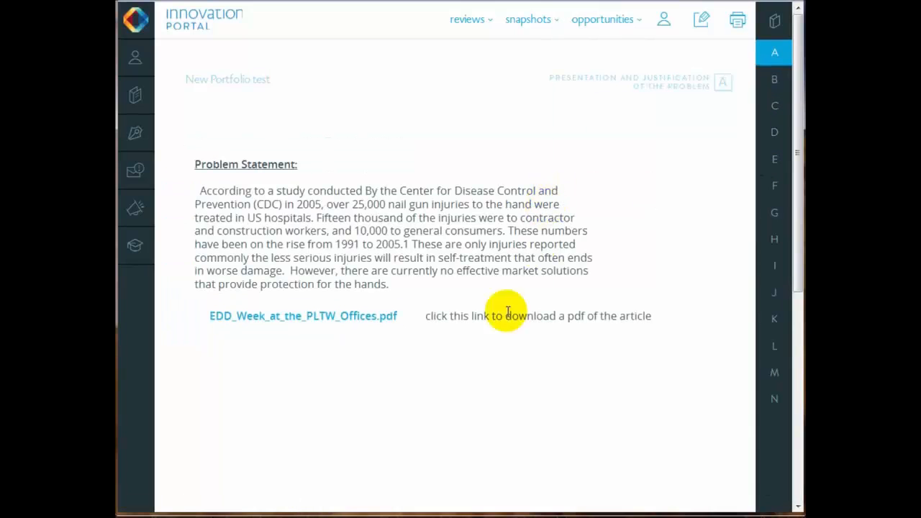
{"action": "mouse_move", "coordinate": [257, 317]}
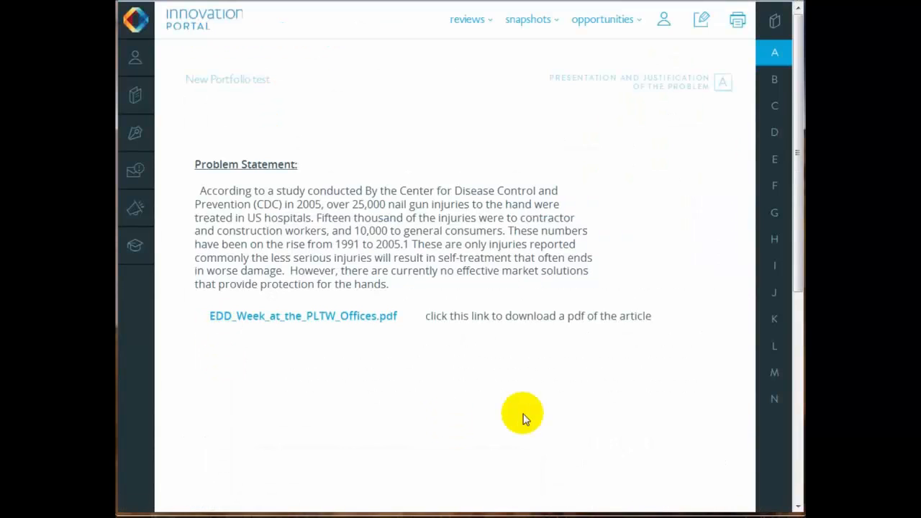
{"action": "mouse_move", "coordinate": [523, 413]}
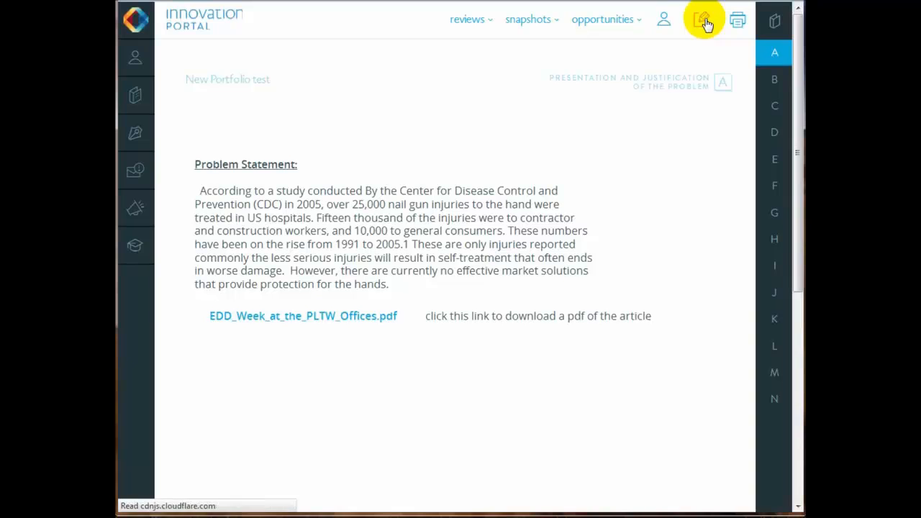
Step: Add the temperature-probe xlsx spreadsheet and the Biomedical Engineering photo to element A
{"action": "left_click", "coordinate": [703, 19]}
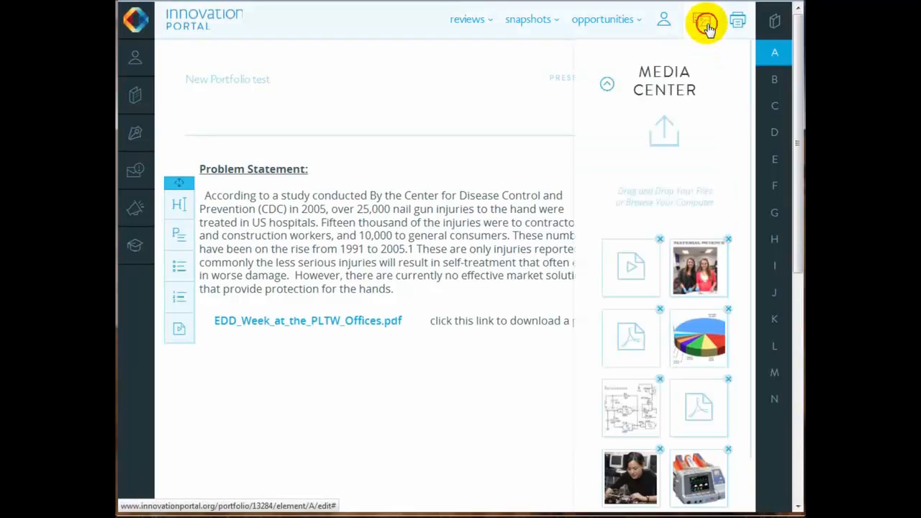
{"action": "scroll", "scroll_direction": "down", "scroll_amount": 3}
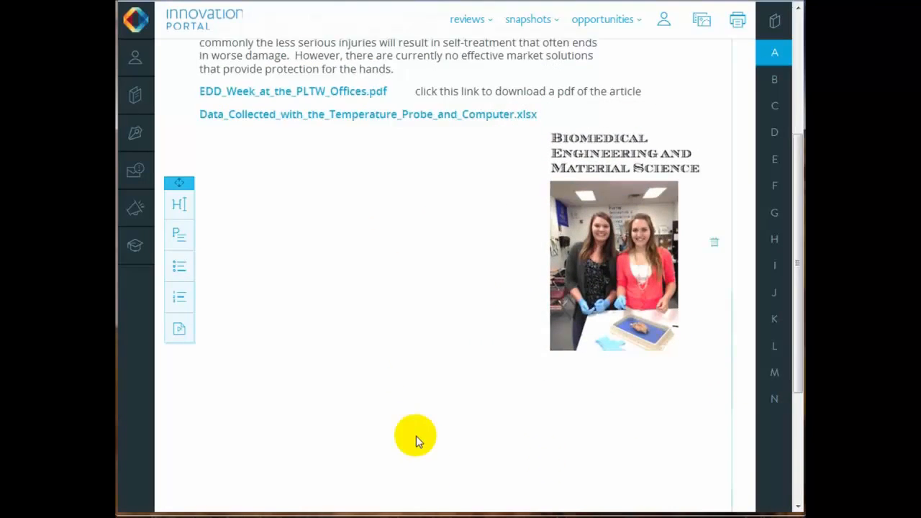
{"action": "scroll", "scroll_direction": "up", "scroll_amount": 3}
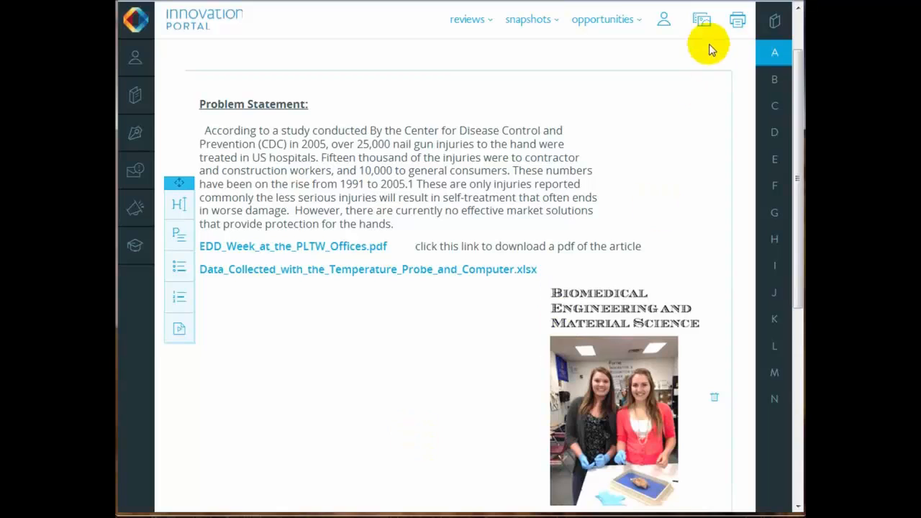
{"action": "mouse_move", "coordinate": [701, 19]}
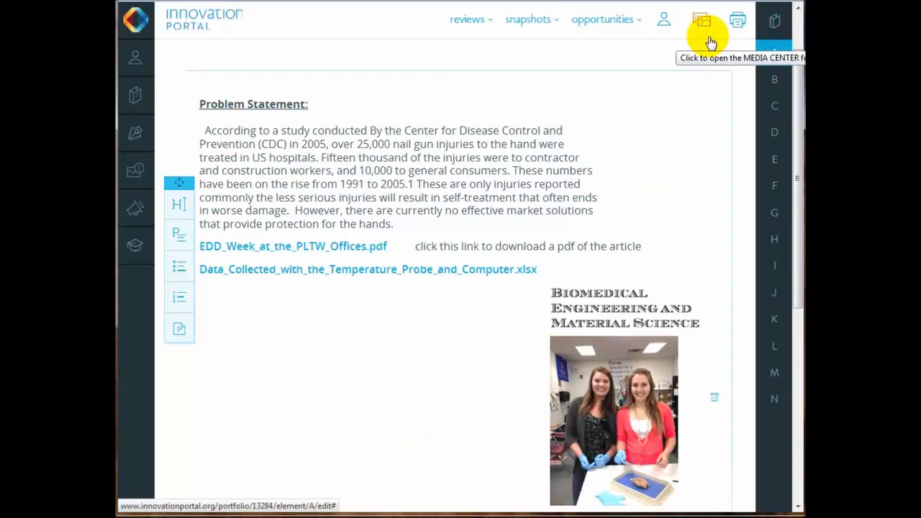
{"action": "left_click", "coordinate": [774, 79]}
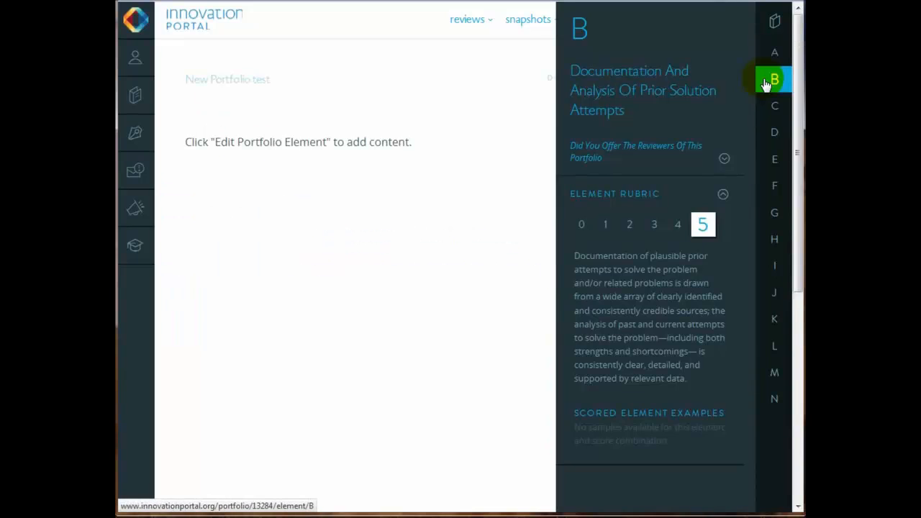
Step: Open element B and read its score 3 and score 2 rubric levels
{"action": "left_click", "coordinate": [774, 79]}
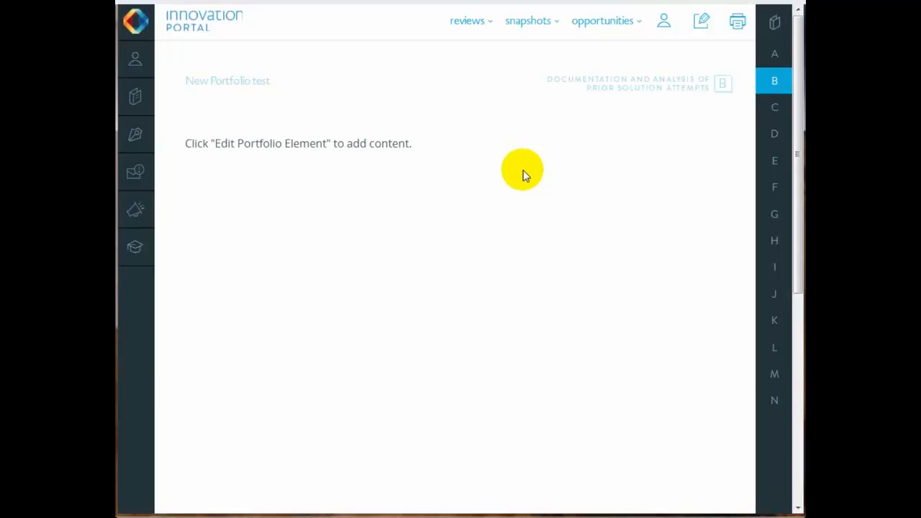
{"action": "left_click", "coordinate": [774, 81]}
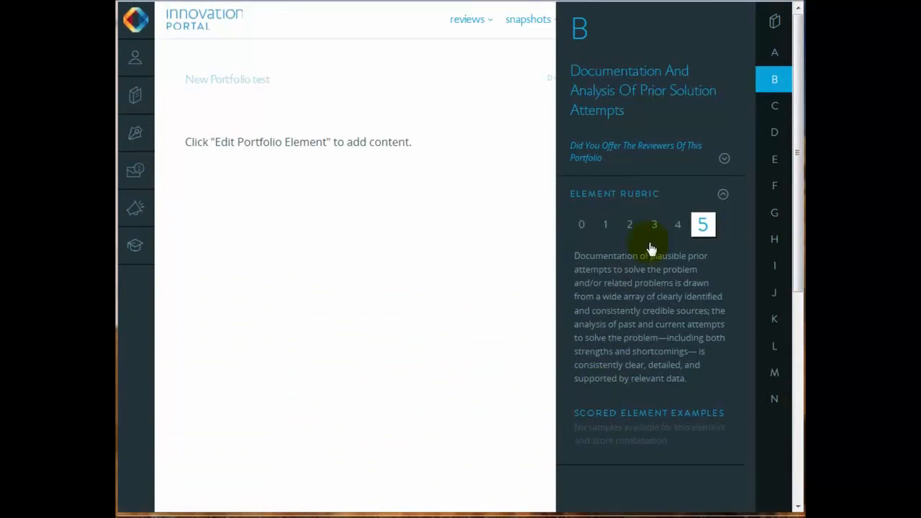
{"action": "left_click", "coordinate": [653, 224]}
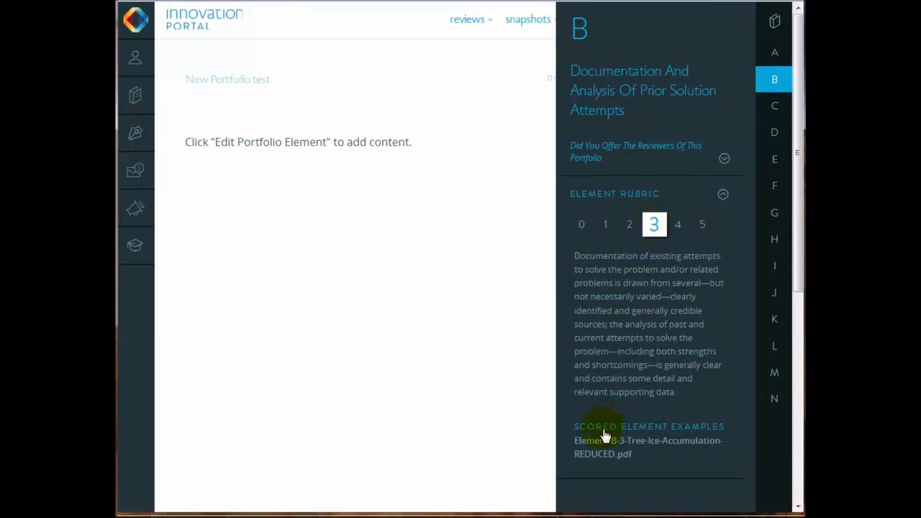
{"action": "mouse_move", "coordinate": [604, 449]}
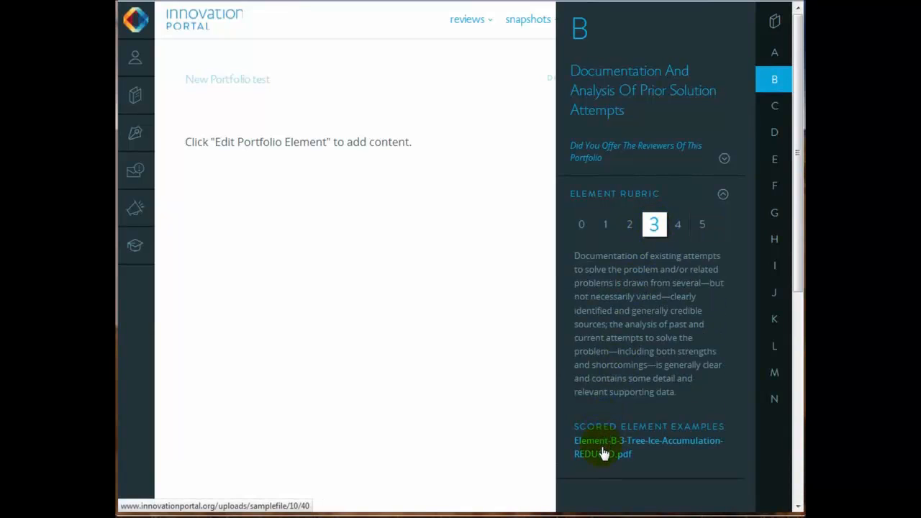
{"action": "left_click", "coordinate": [629, 223]}
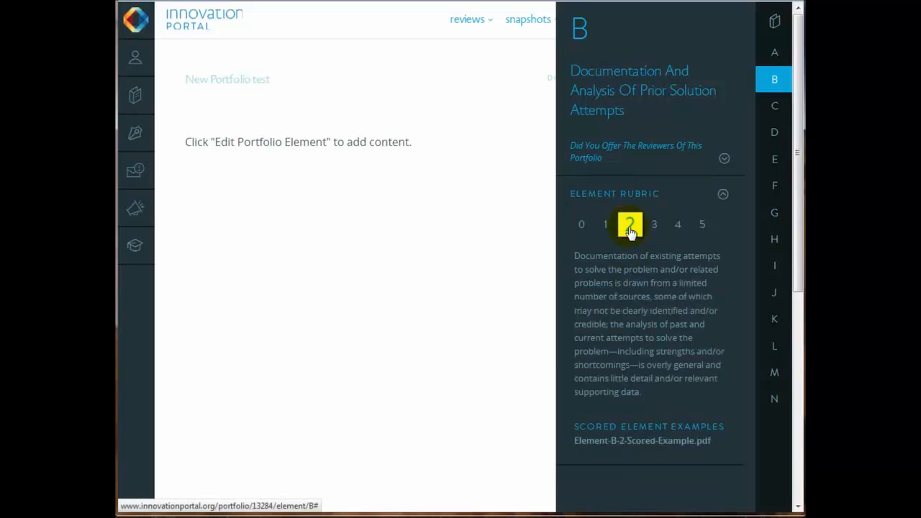
{"action": "left_click", "coordinate": [641, 440]}
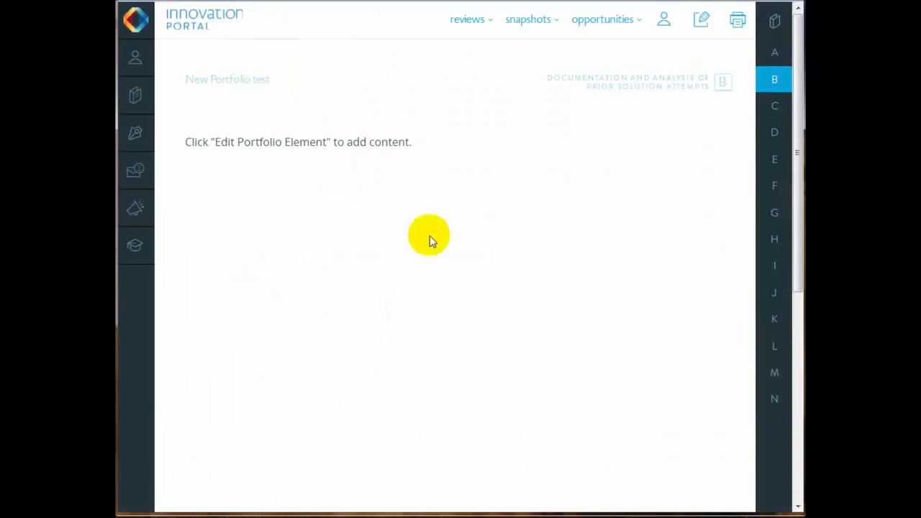
Step: Preview elements E and F, then return to the portfolio welcome page
{"action": "left_click", "coordinate": [774, 159]}
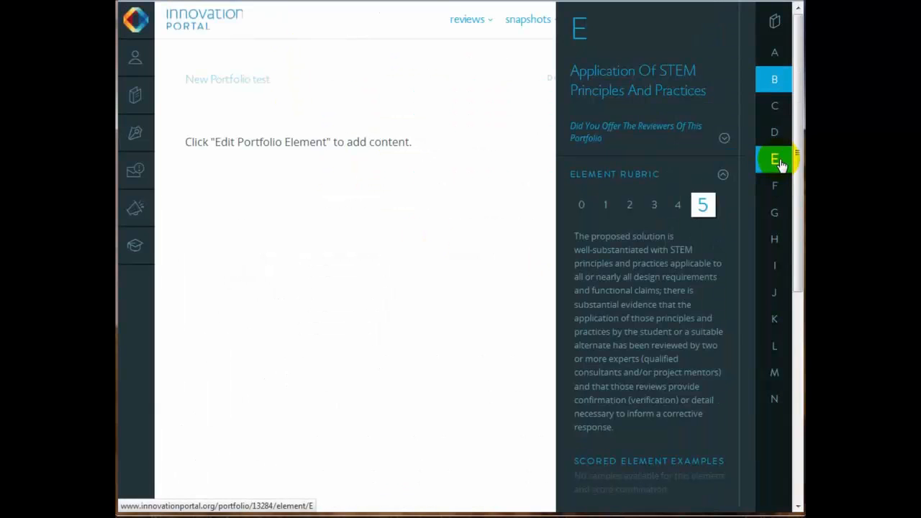
{"action": "left_click", "coordinate": [774, 186]}
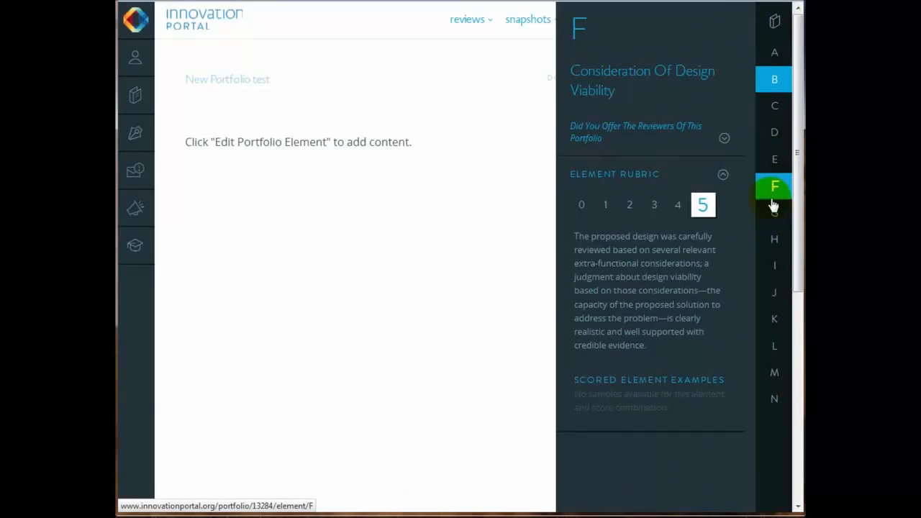
{"action": "left_click", "coordinate": [774, 213]}
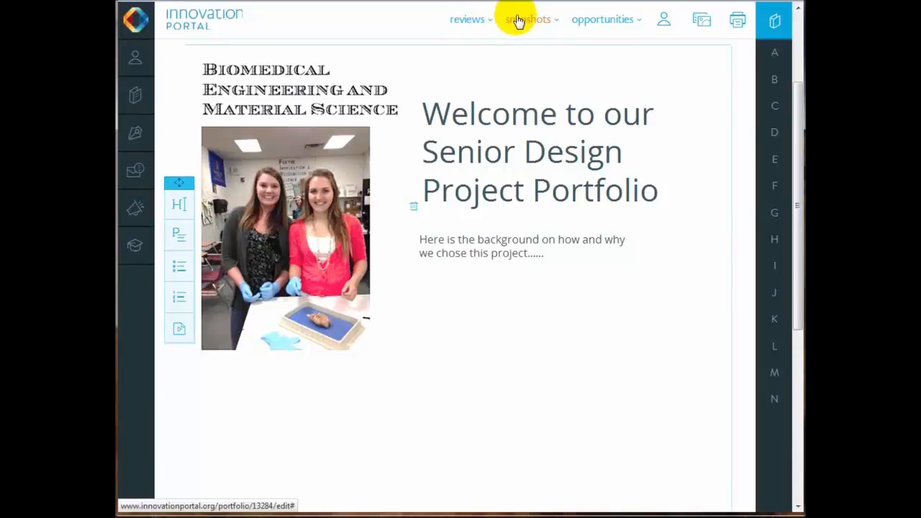
{"action": "mouse_move", "coordinate": [701, 20]}
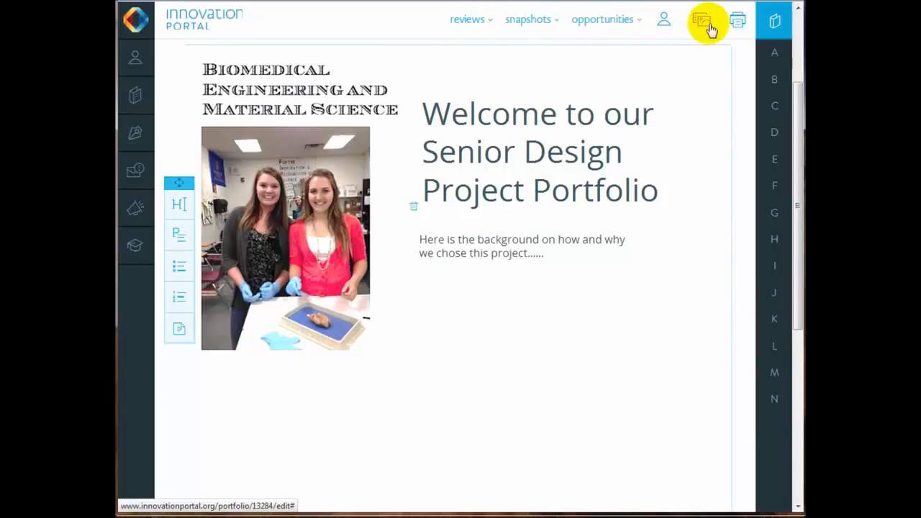
{"action": "mouse_move", "coordinate": [663, 20]}
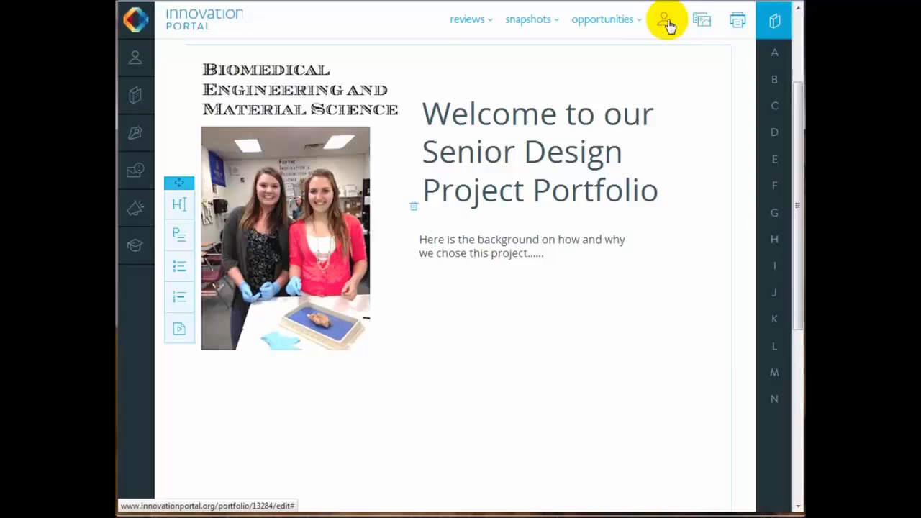
{"action": "mouse_move", "coordinate": [736, 19]}
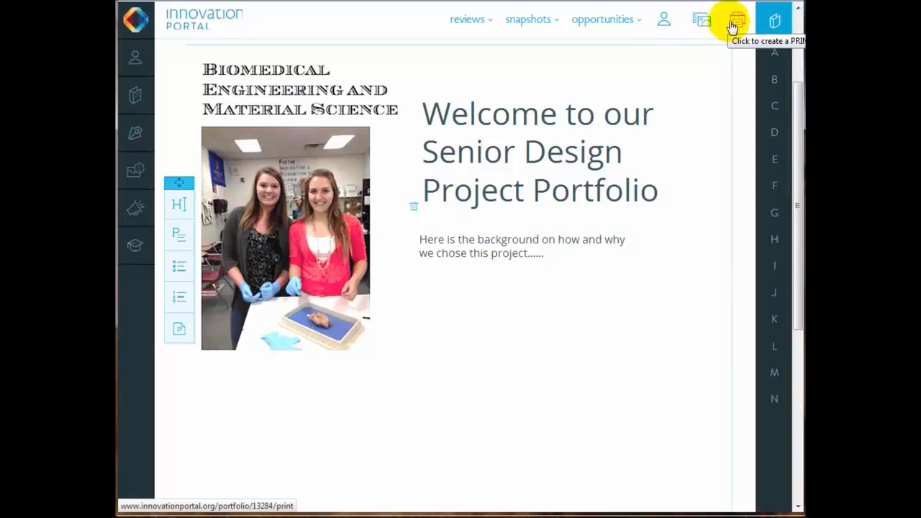
Step: Generate the 15-page PDF print preview of New Portfolio test and scroll through it
{"action": "left_click", "coordinate": [733, 20]}
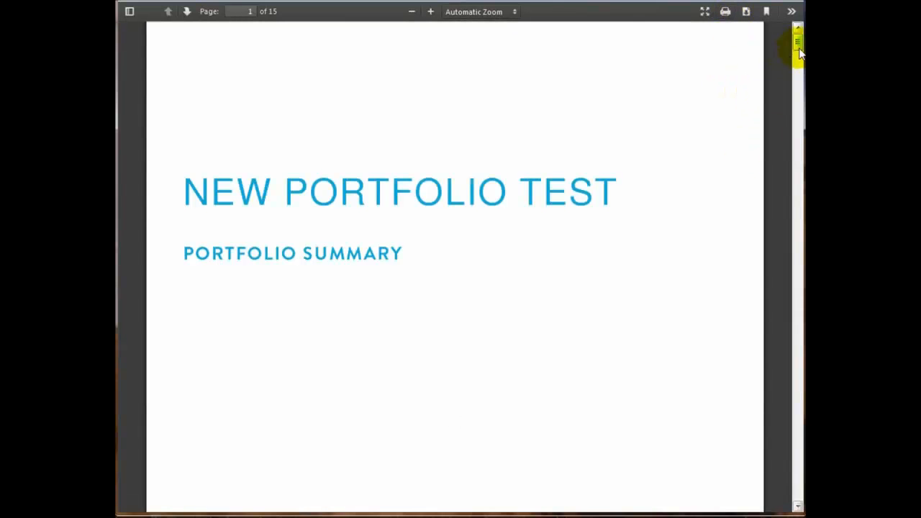
{"action": "scroll", "scroll_direction": "down", "scroll_amount": 3}
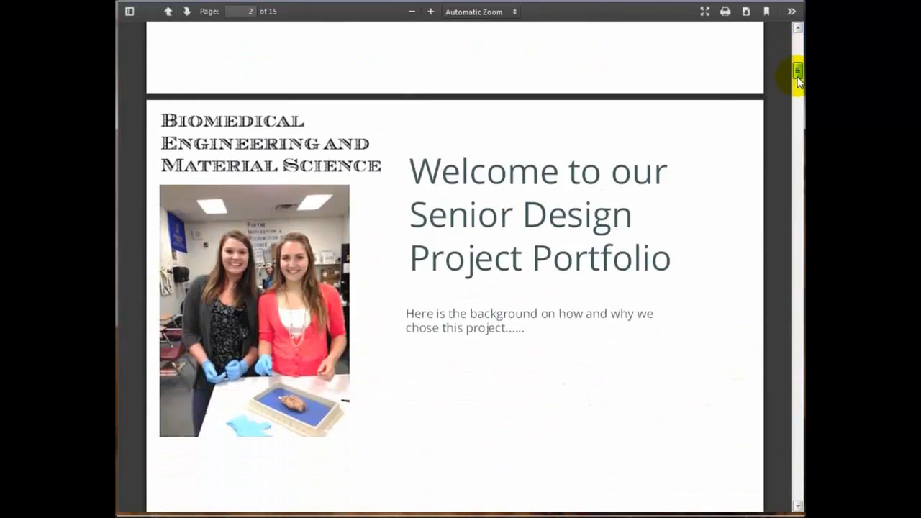
{"action": "scroll", "scroll_direction": "down", "scroll_amount": 3}
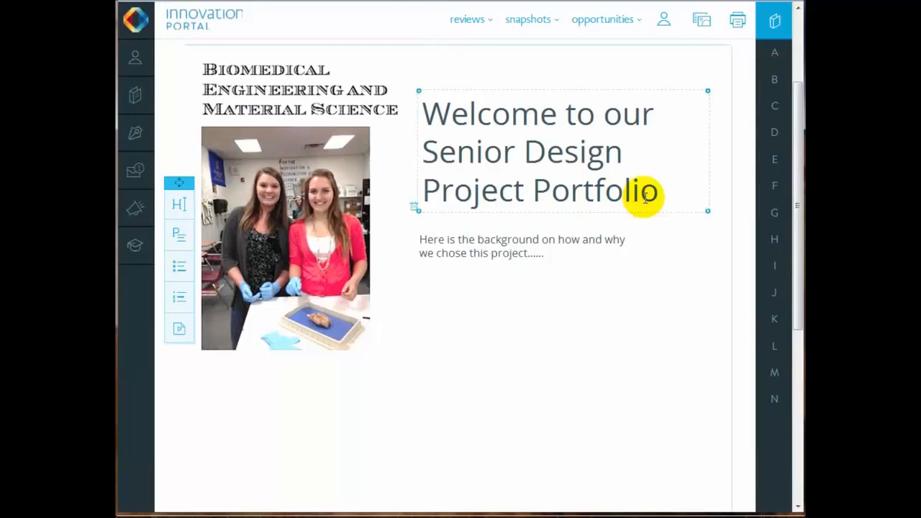
Step: Create the snapshot 'what our portfolio looked like Week one' and check the snapshots list
{"action": "left_click", "coordinate": [528, 20]}
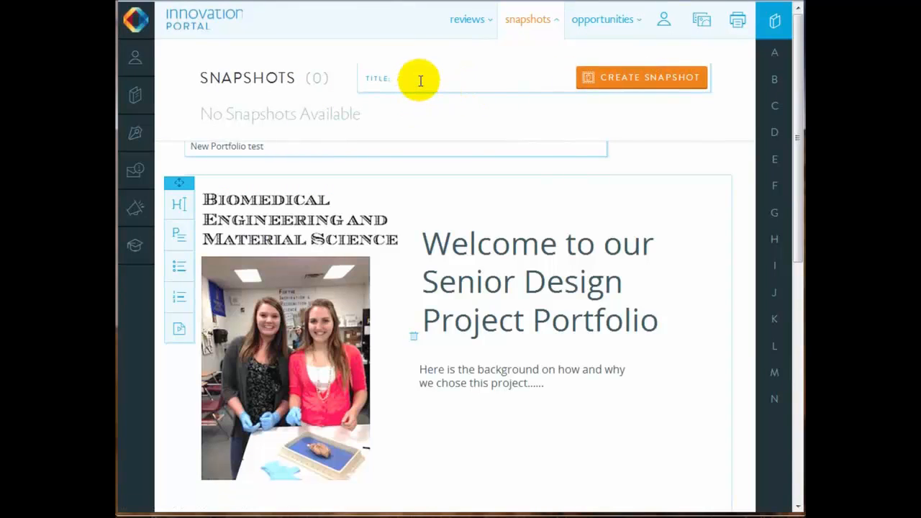
{"action": "type", "text": "what o"}
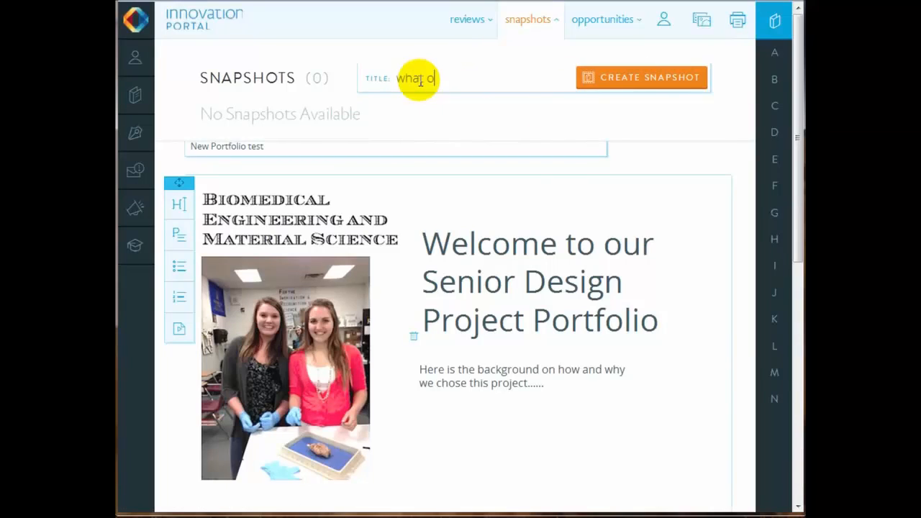
{"action": "type", "text": "our portfolio looked like"}
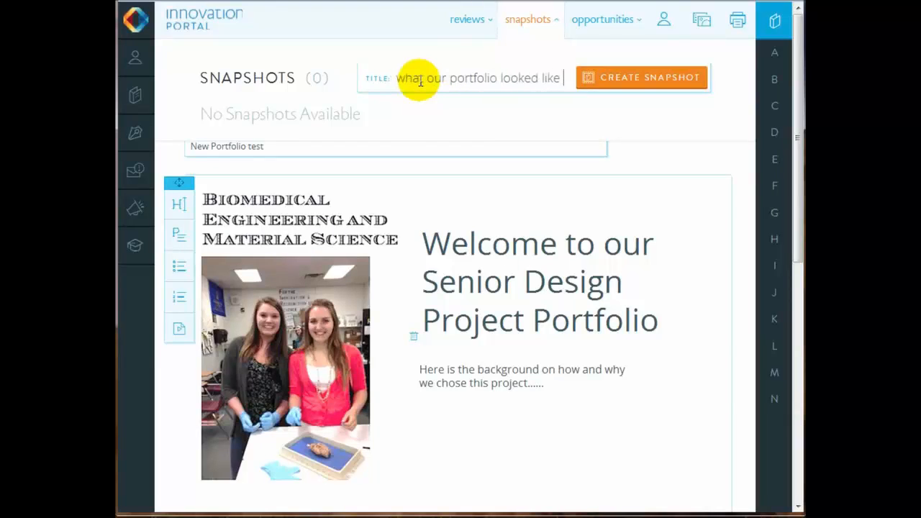
{"action": "type", "text": "Week one"}
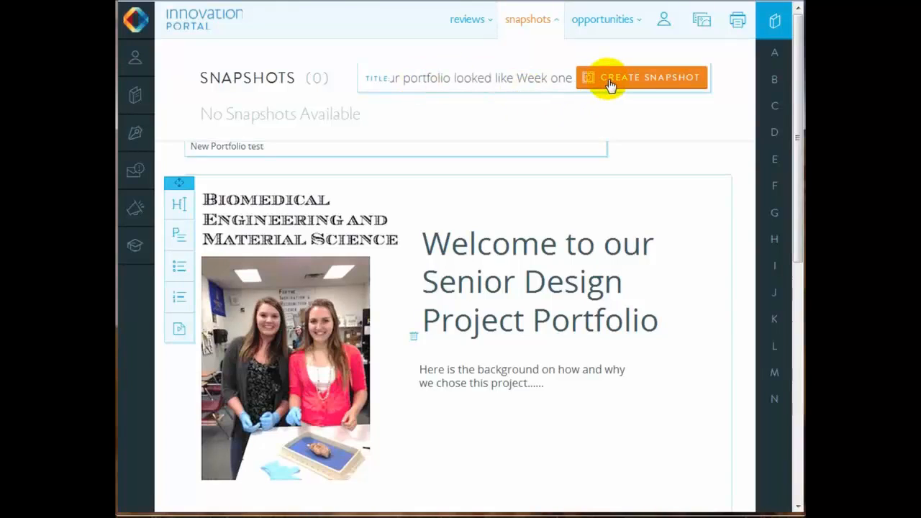
{"action": "left_click", "coordinate": [641, 77]}
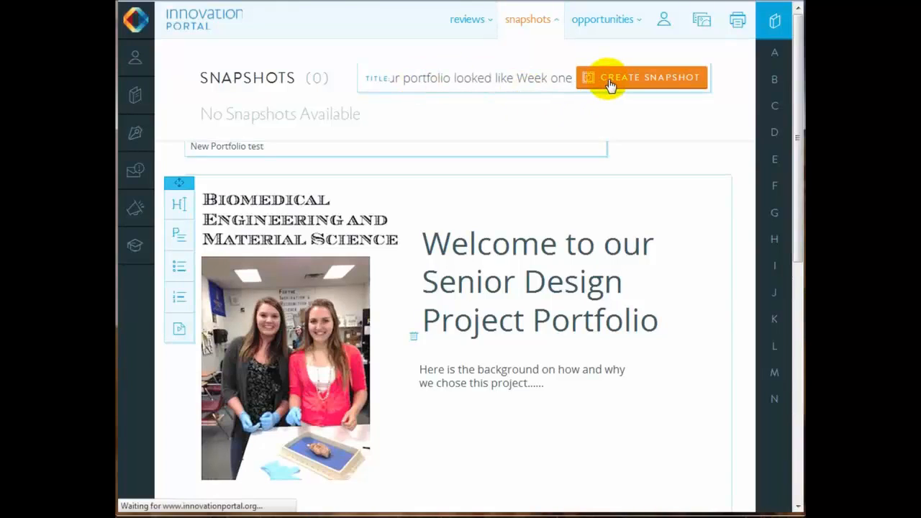
{"action": "left_click", "coordinate": [640, 77]}
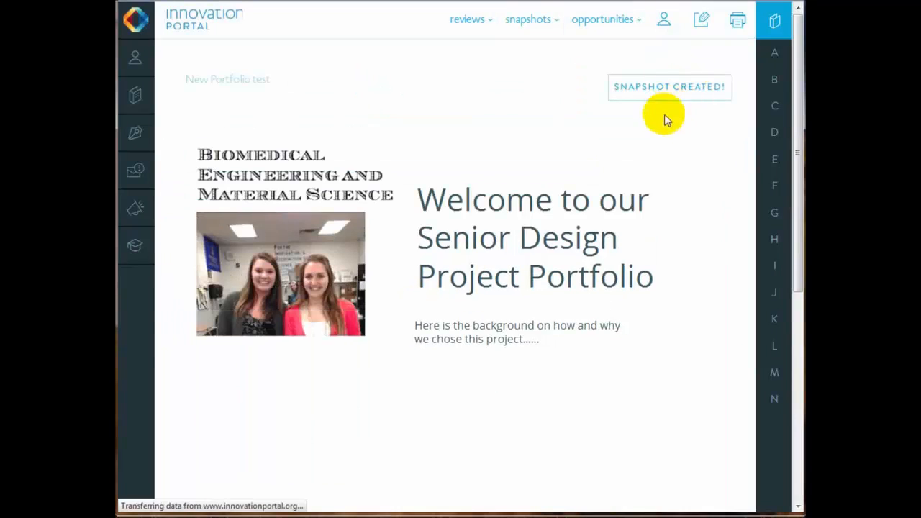
{"action": "left_click", "coordinate": [528, 19]}
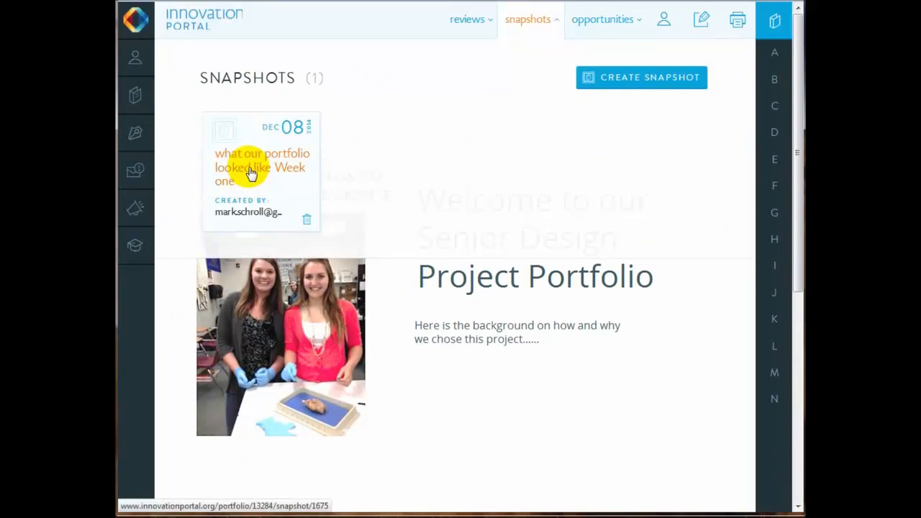
{"action": "mouse_move", "coordinate": [360, 171]}
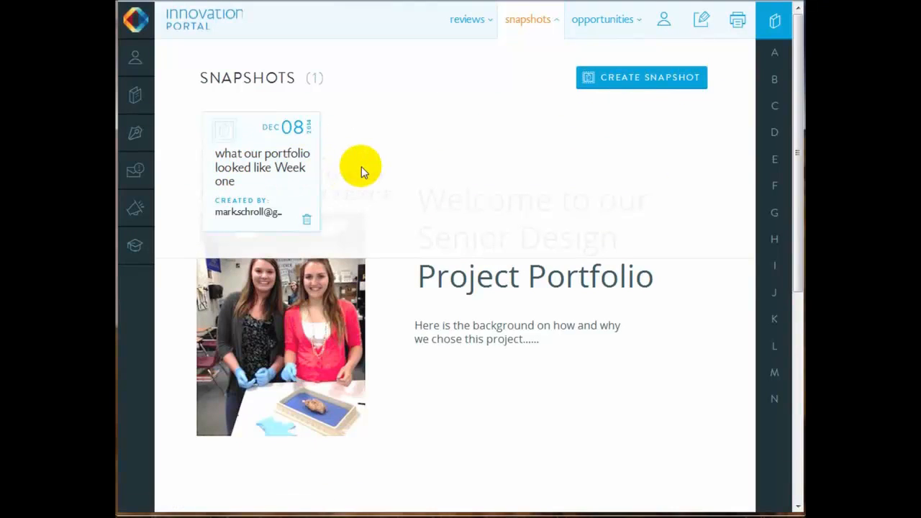
{"action": "mouse_move", "coordinate": [612, 142]}
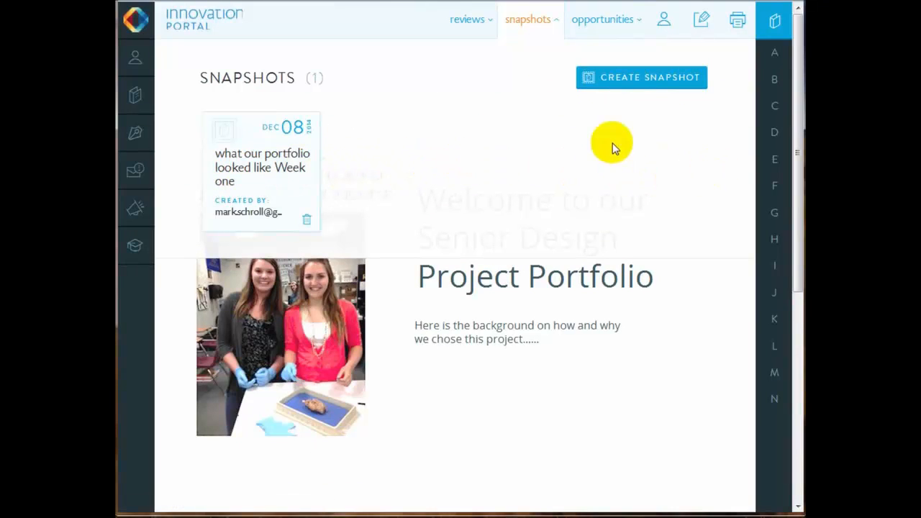
{"action": "left_click", "coordinate": [641, 77]}
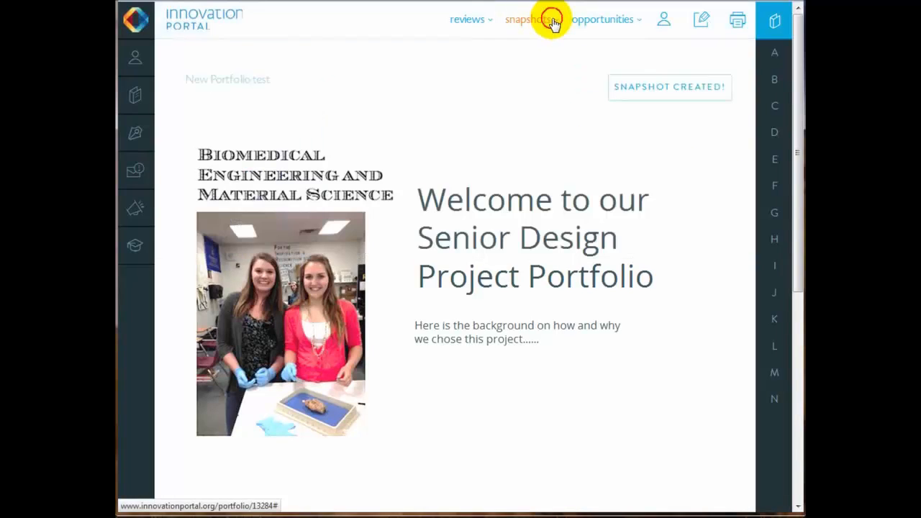
{"action": "left_click", "coordinate": [466, 19]}
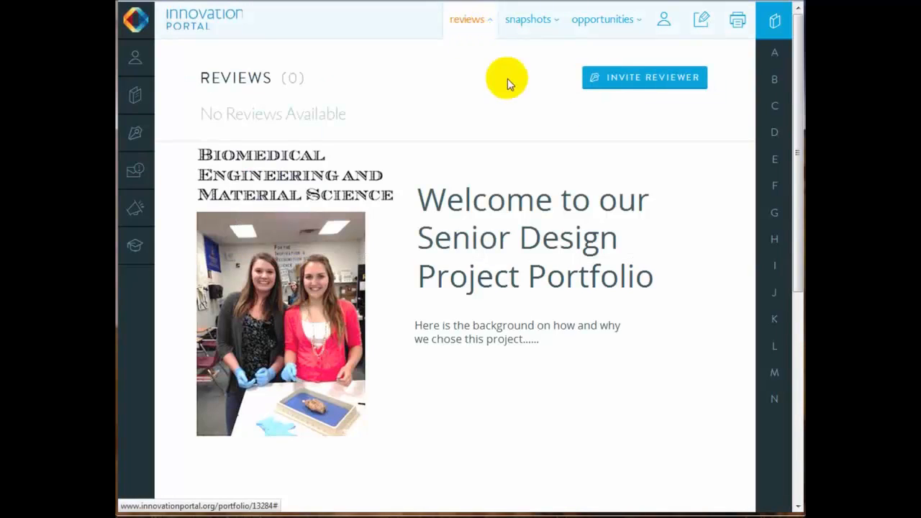
{"action": "mouse_move", "coordinate": [644, 77]}
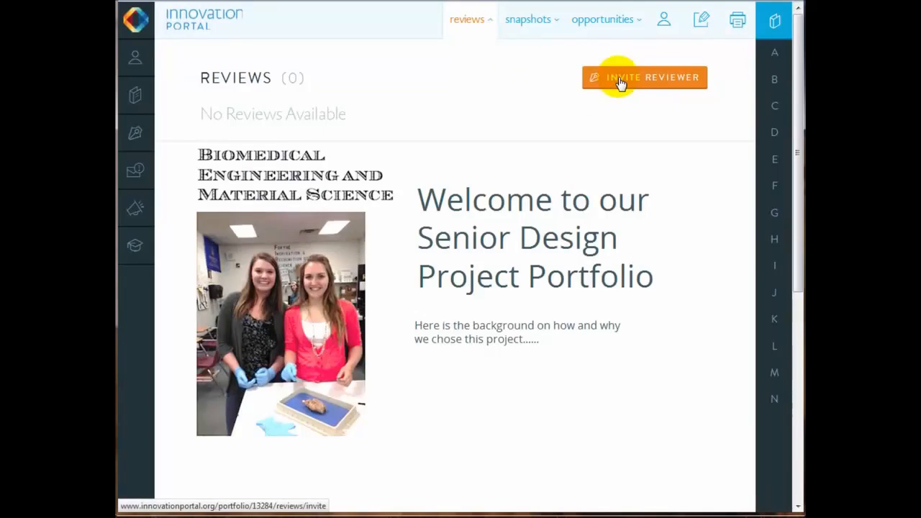
{"action": "left_click", "coordinate": [643, 77]}
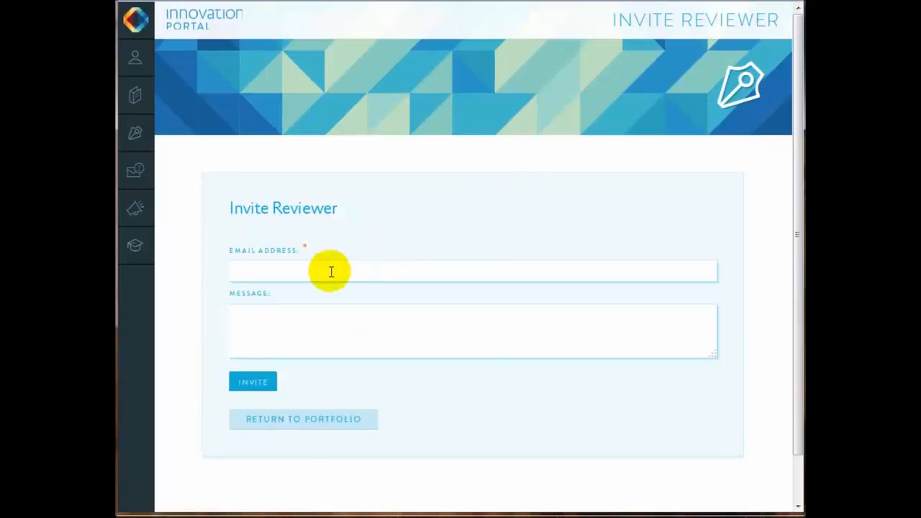
{"action": "mouse_move", "coordinate": [333, 332]}
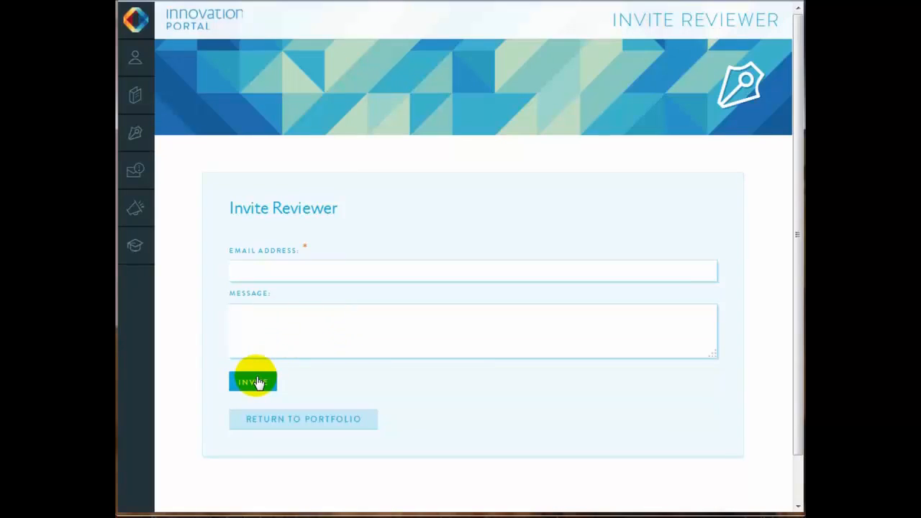
{"action": "mouse_move", "coordinate": [303, 419]}
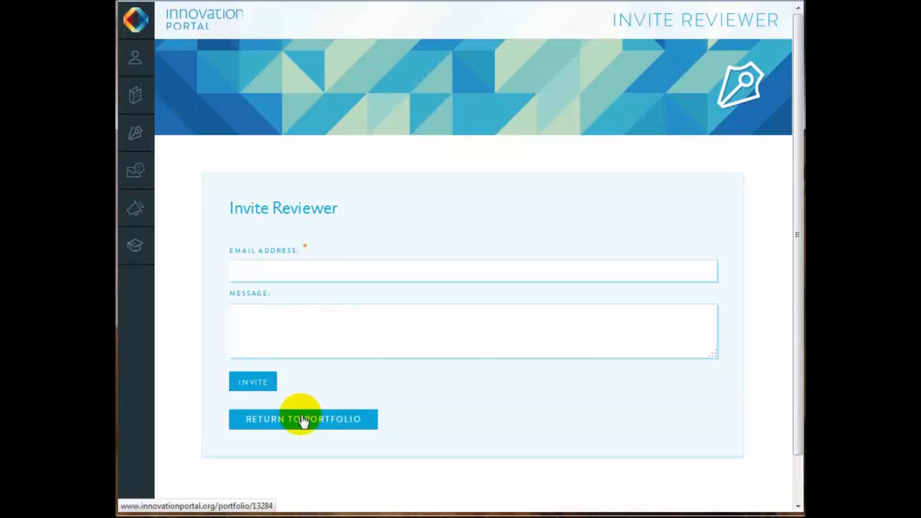
{"action": "left_click", "coordinate": [303, 419]}
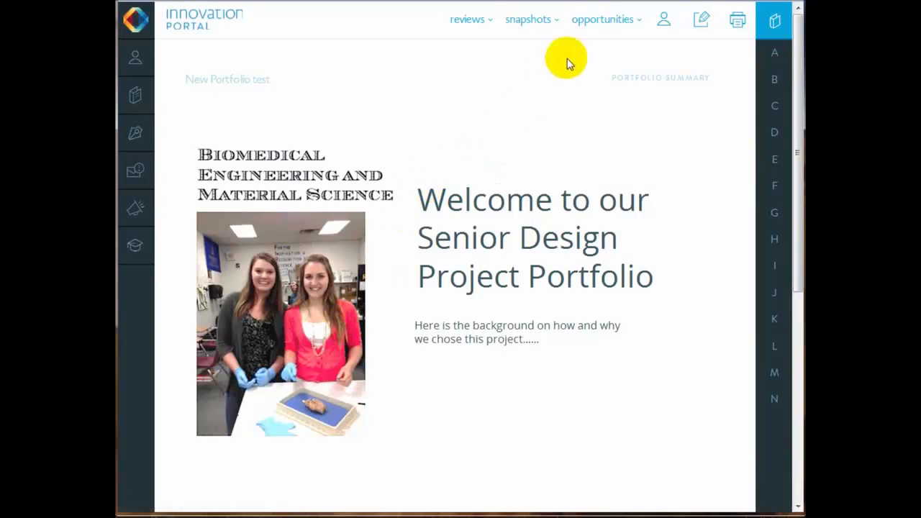
{"action": "left_click", "coordinate": [602, 18]}
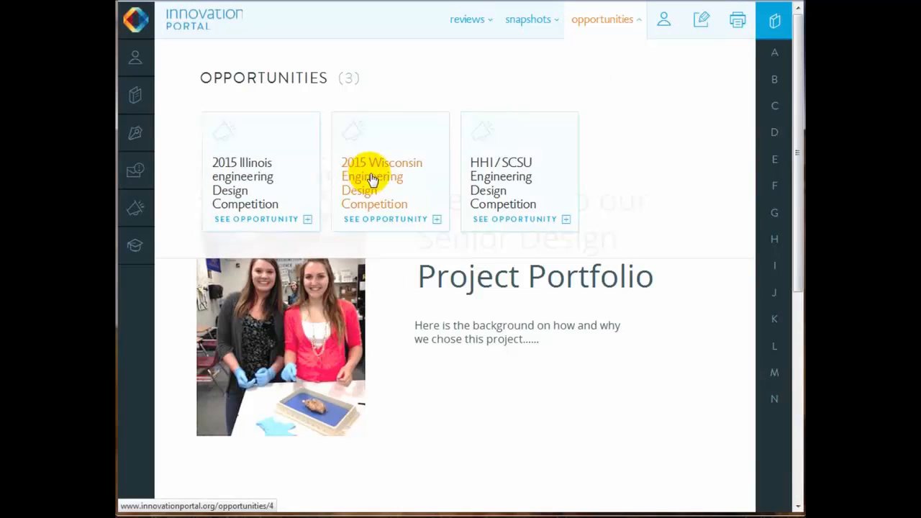
{"action": "mouse_move", "coordinate": [648, 169]}
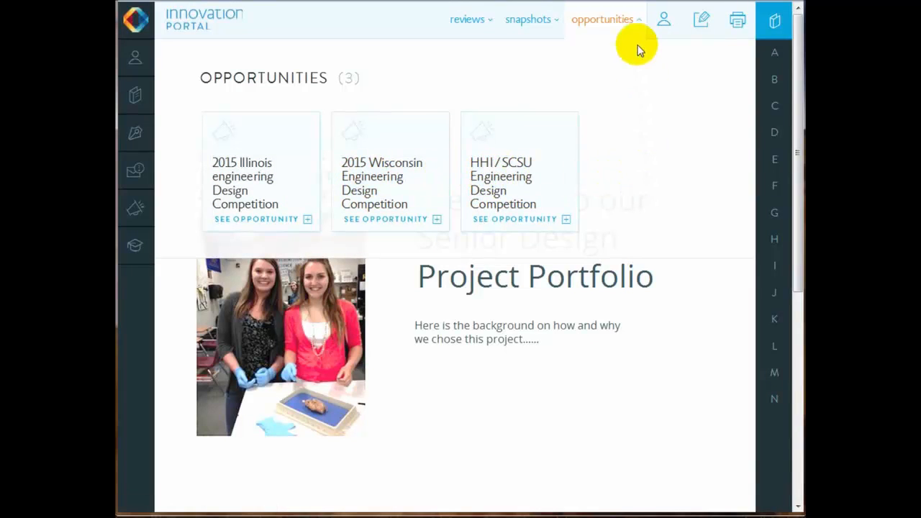
{"action": "left_click", "coordinate": [602, 18]}
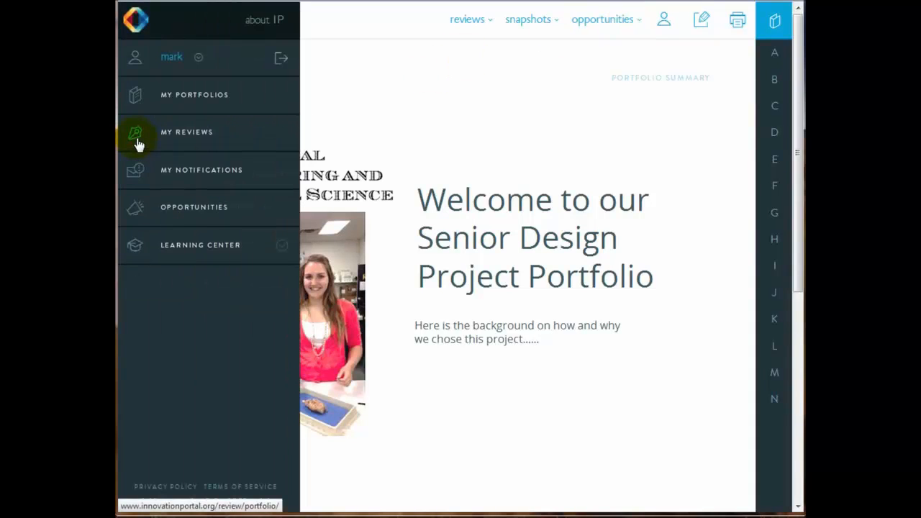
{"action": "mouse_move", "coordinate": [183, 136]}
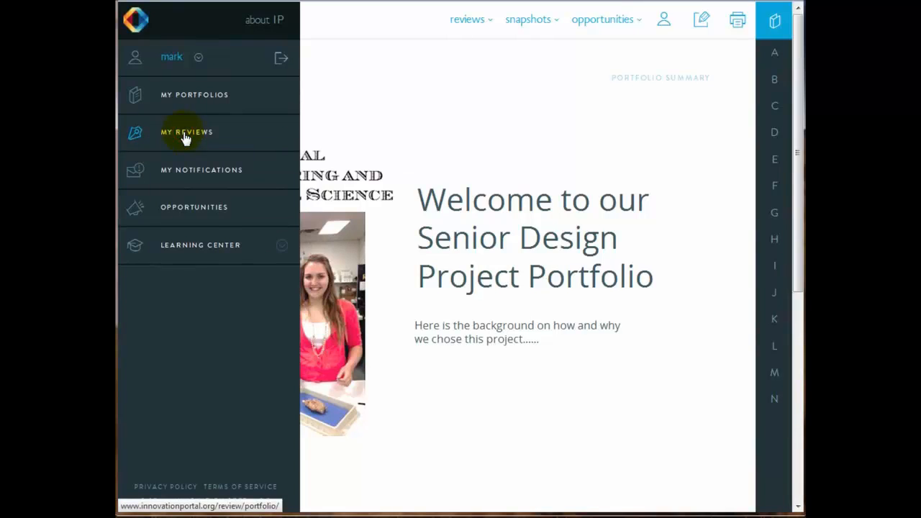
{"action": "left_click", "coordinate": [186, 131]}
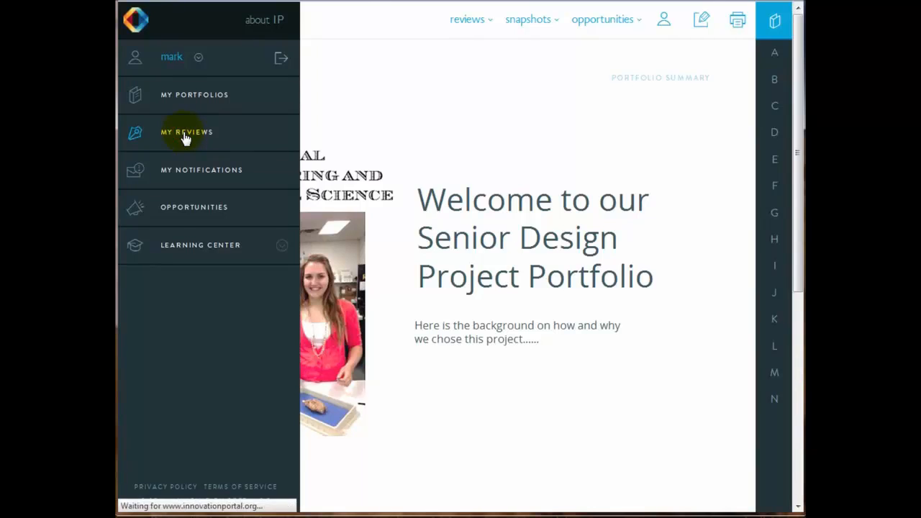
{"action": "left_click", "coordinate": [186, 131]}
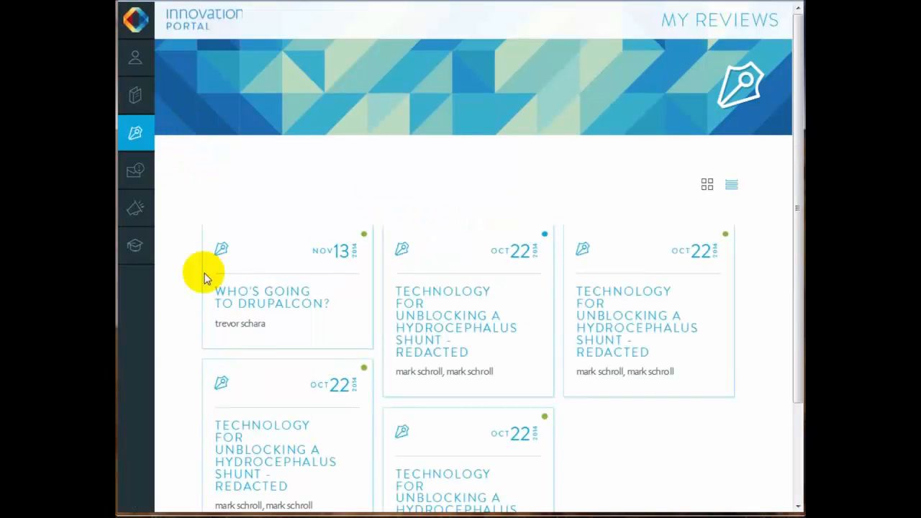
{"action": "scroll", "scroll_direction": "down", "scroll_amount": 3}
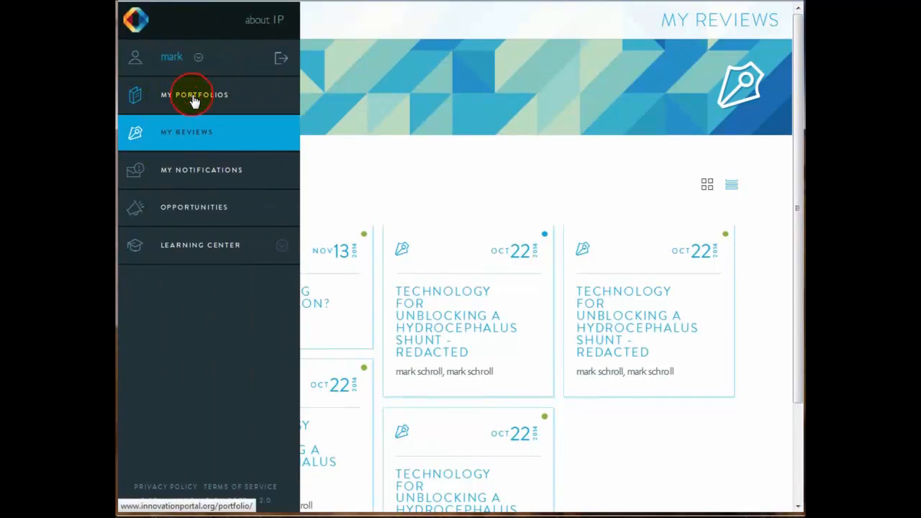
{"action": "left_click", "coordinate": [194, 94]}
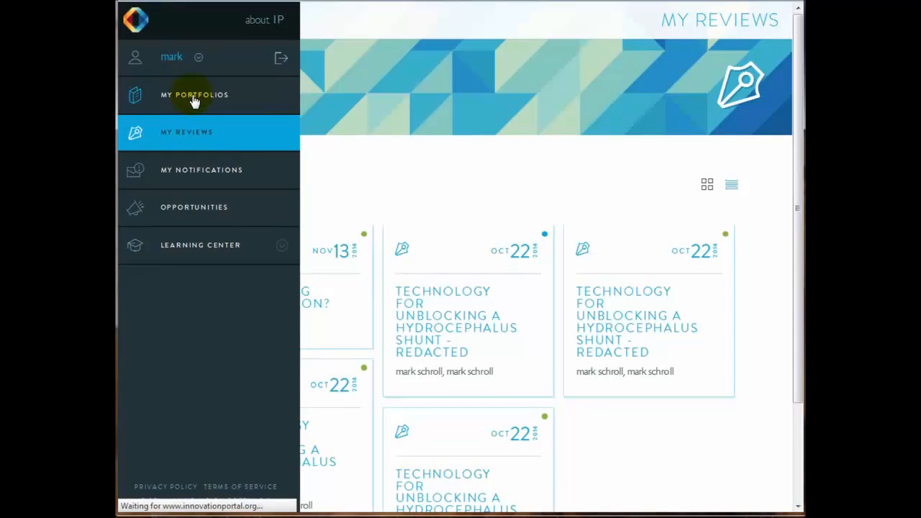
{"action": "left_click", "coordinate": [194, 94]}
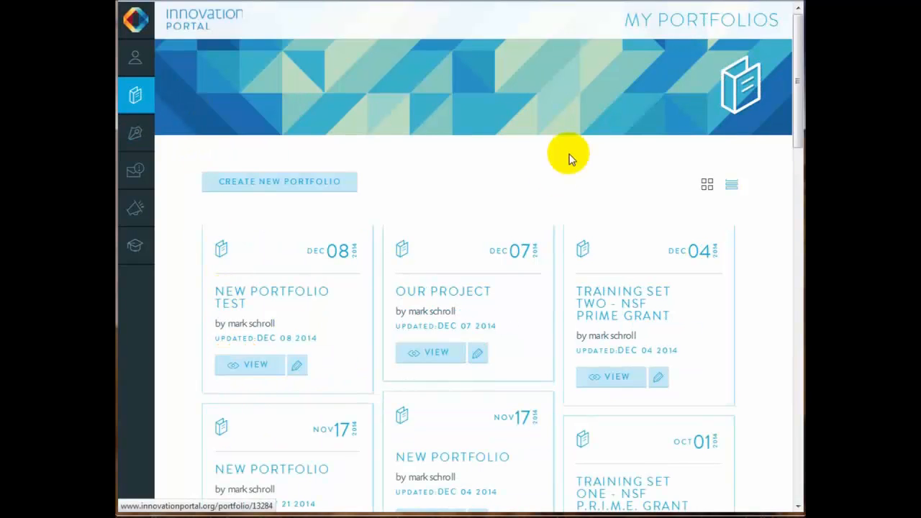
{"action": "left_click", "coordinate": [248, 364]}
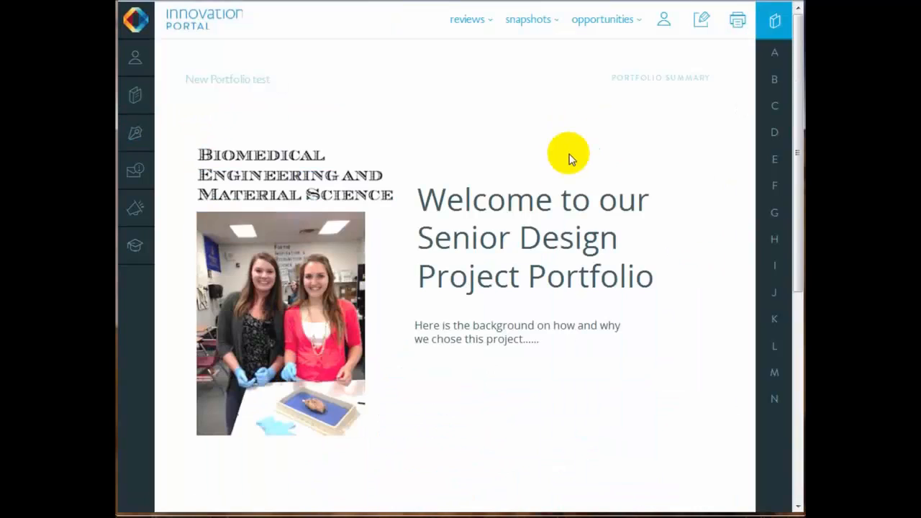